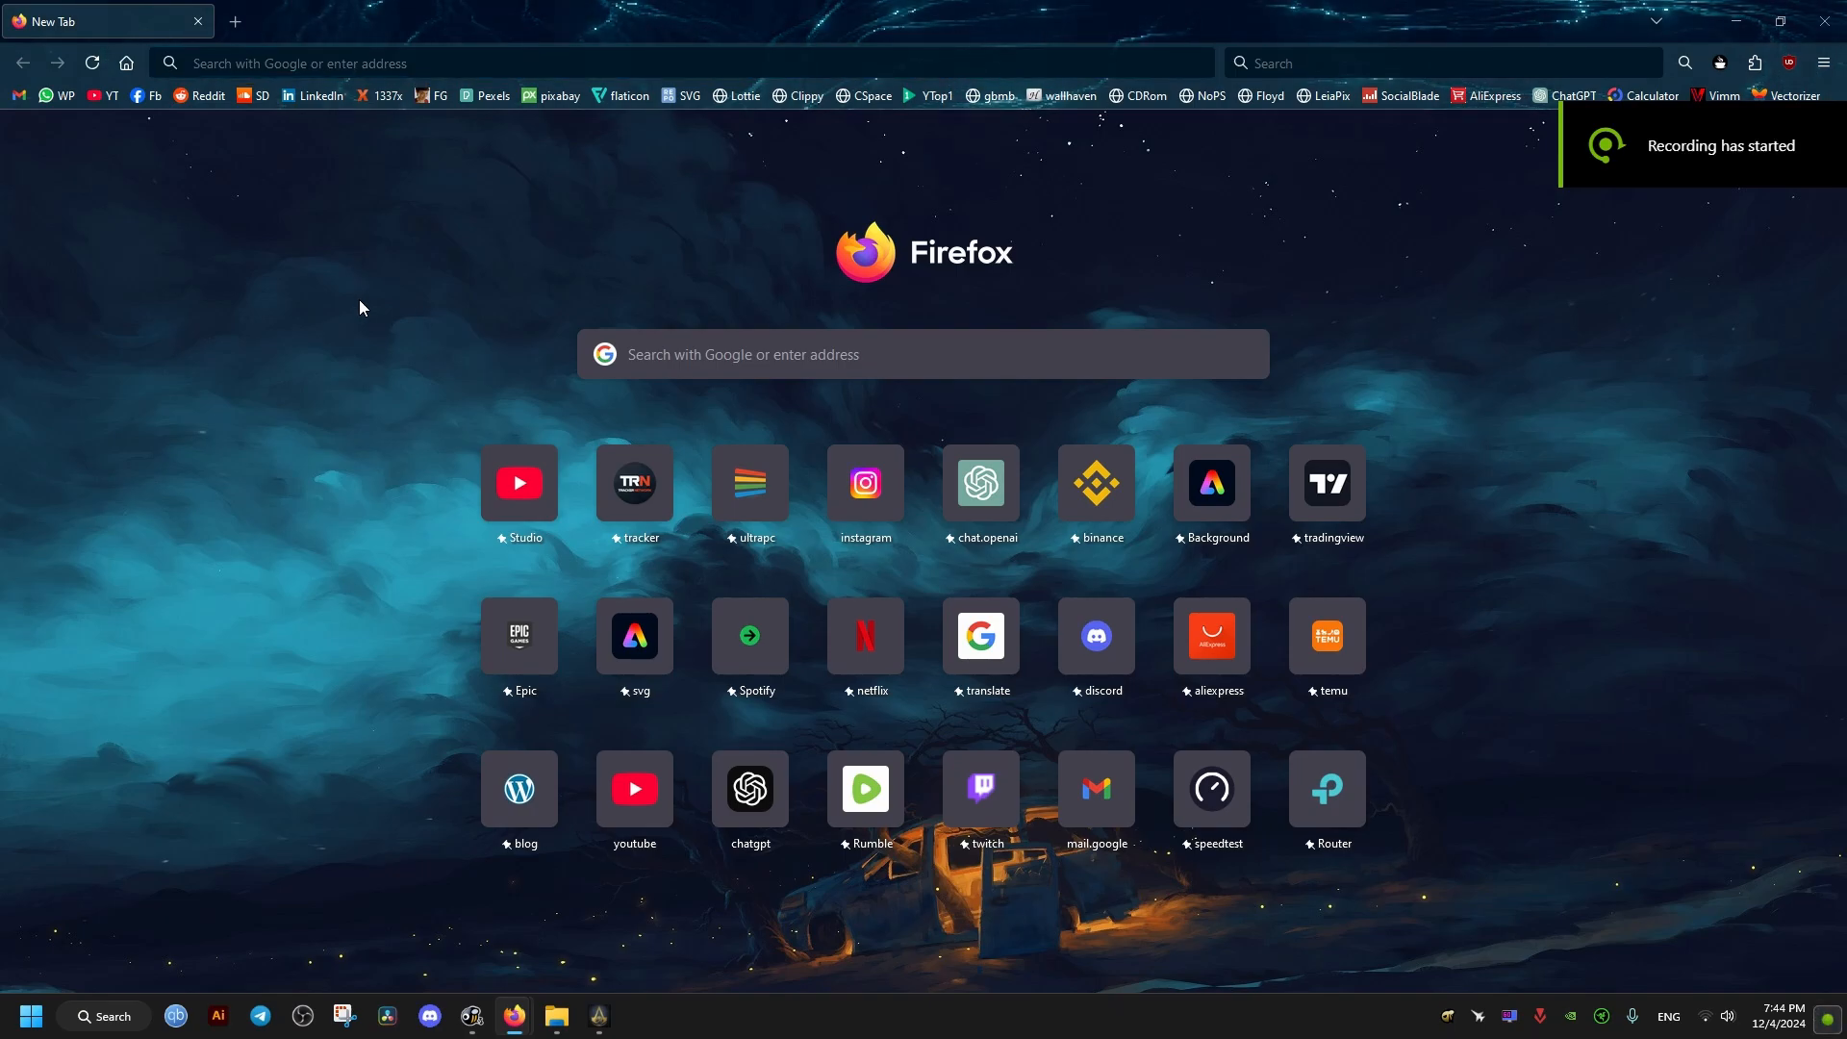
- Search Google for 'razer basilisk v3 firmware' from the Firefox address bar
{"action": "type", "text": "razer basilisk v3 fir"}
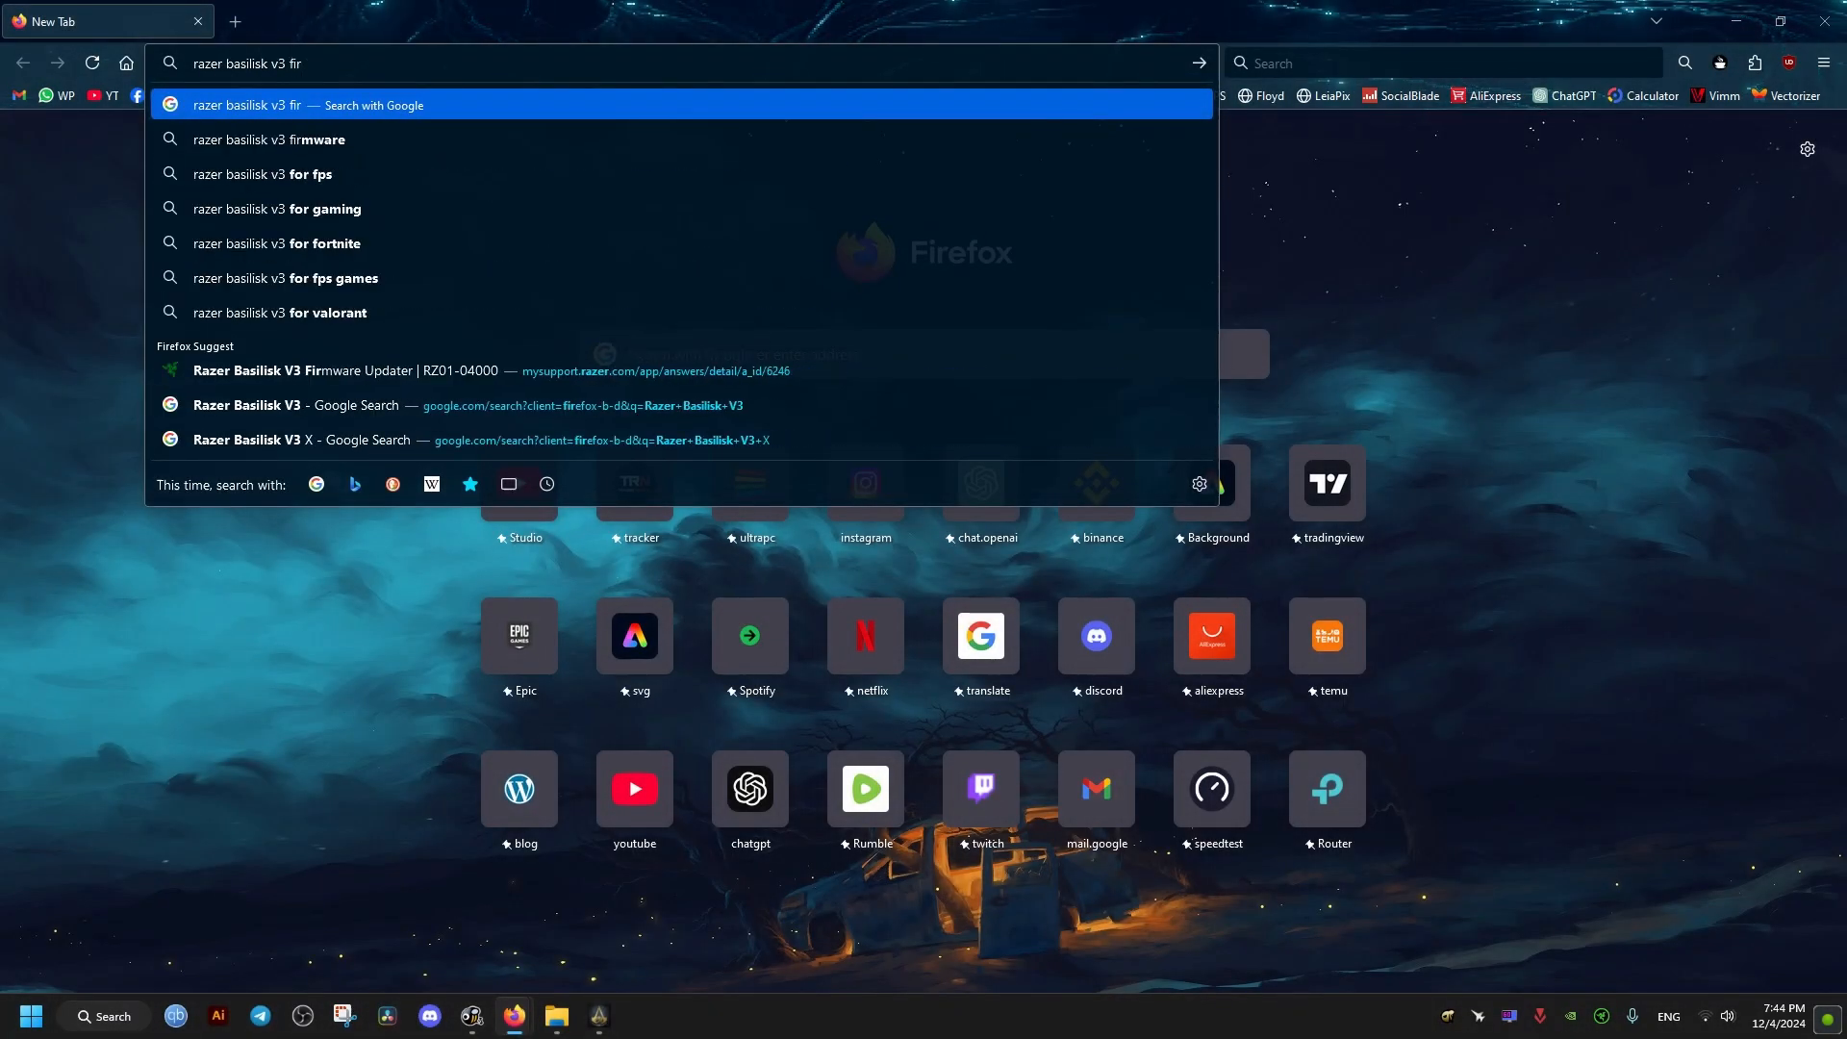
{"action": "left_click", "coordinate": [269, 138]}
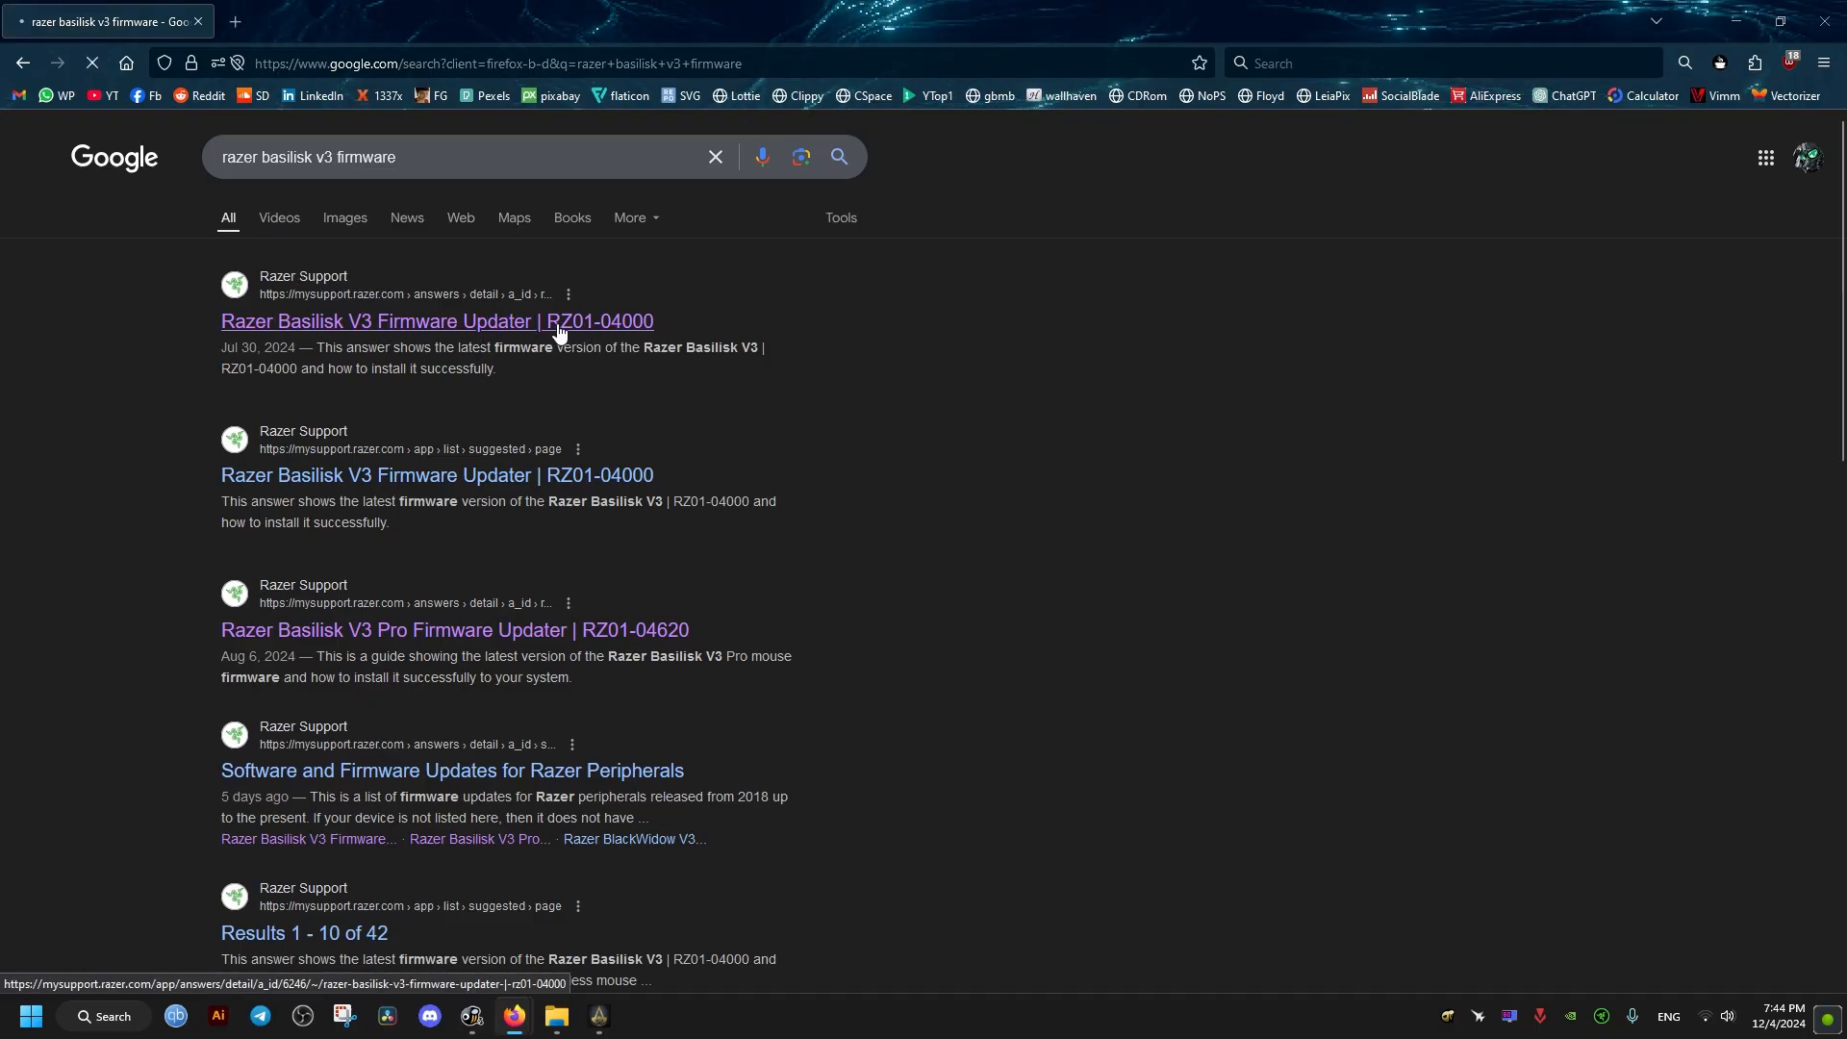
- Open the 'Razer Basilisk V3 Firmware Updater | RZ01-04000' support result
{"action": "left_click", "coordinate": [437, 320]}
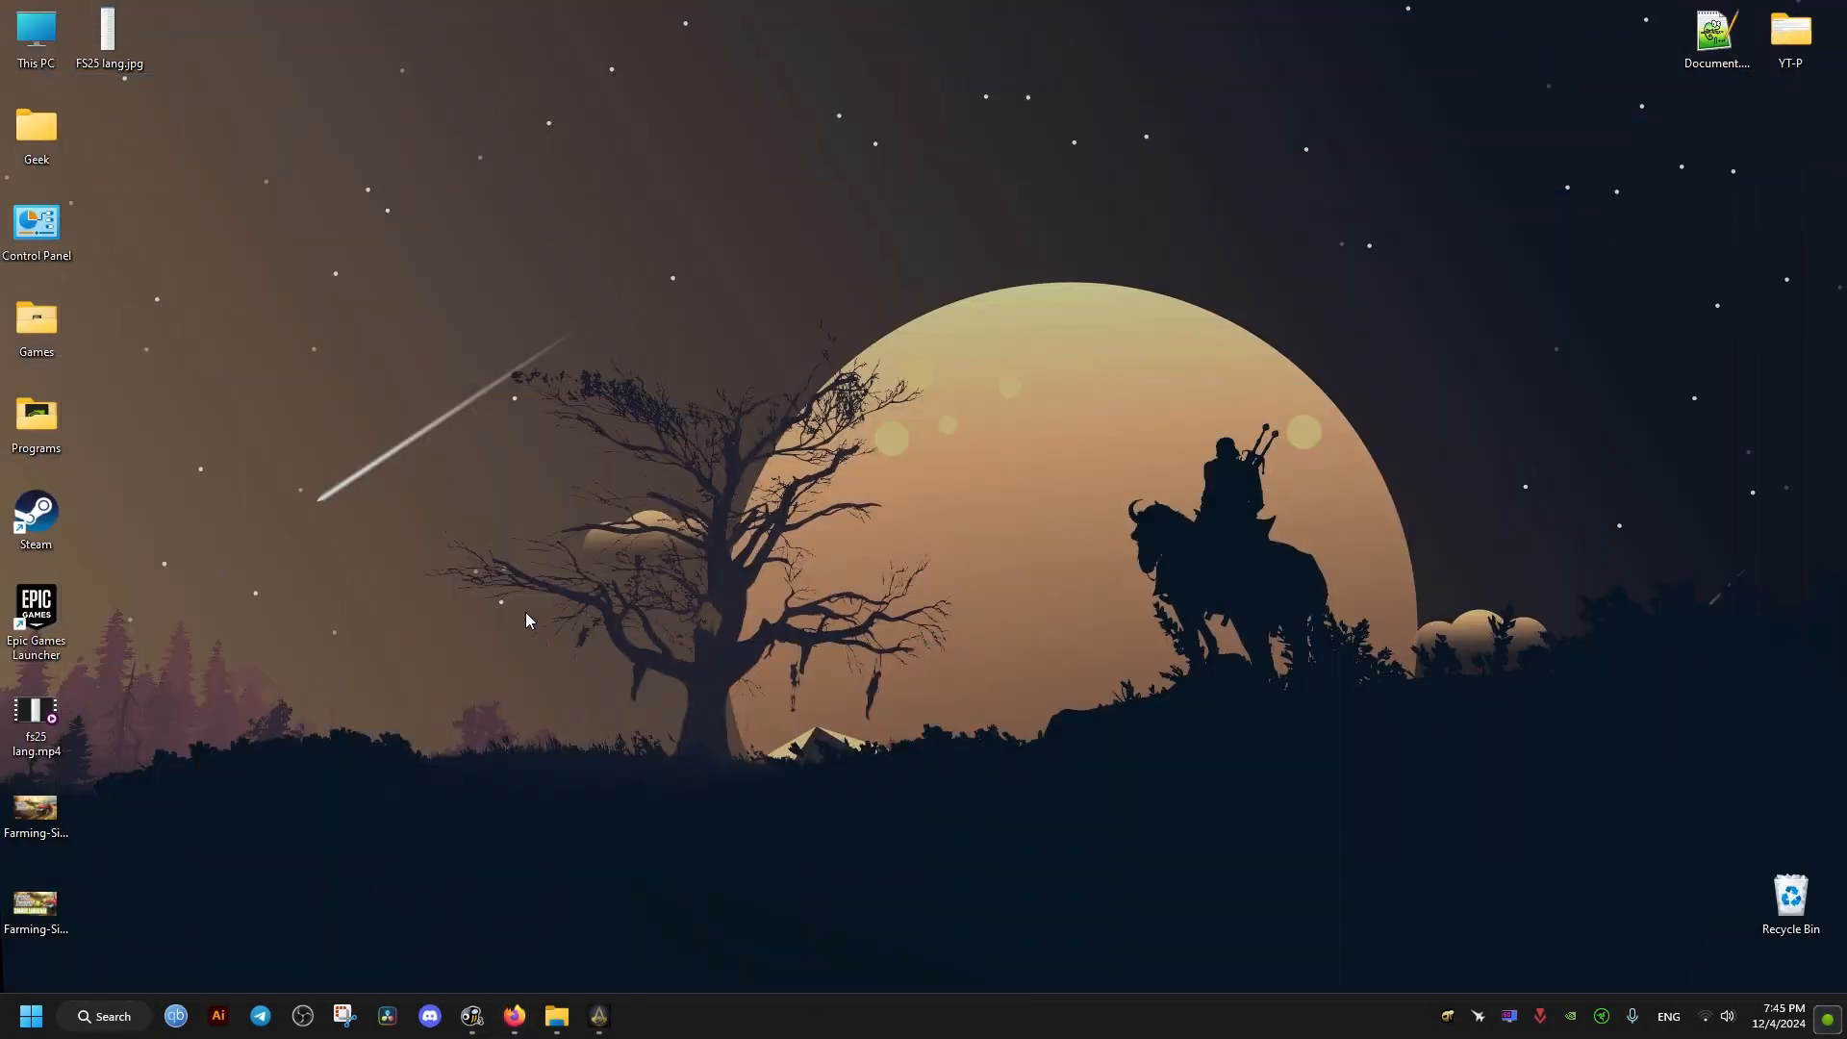
- Run BasiliskV3_0099_FirmwareUpdater_v1.02.00_r1.exe from Downloads, allowing it past the security warning
{"action": "left_click", "coordinate": [30, 1016]}
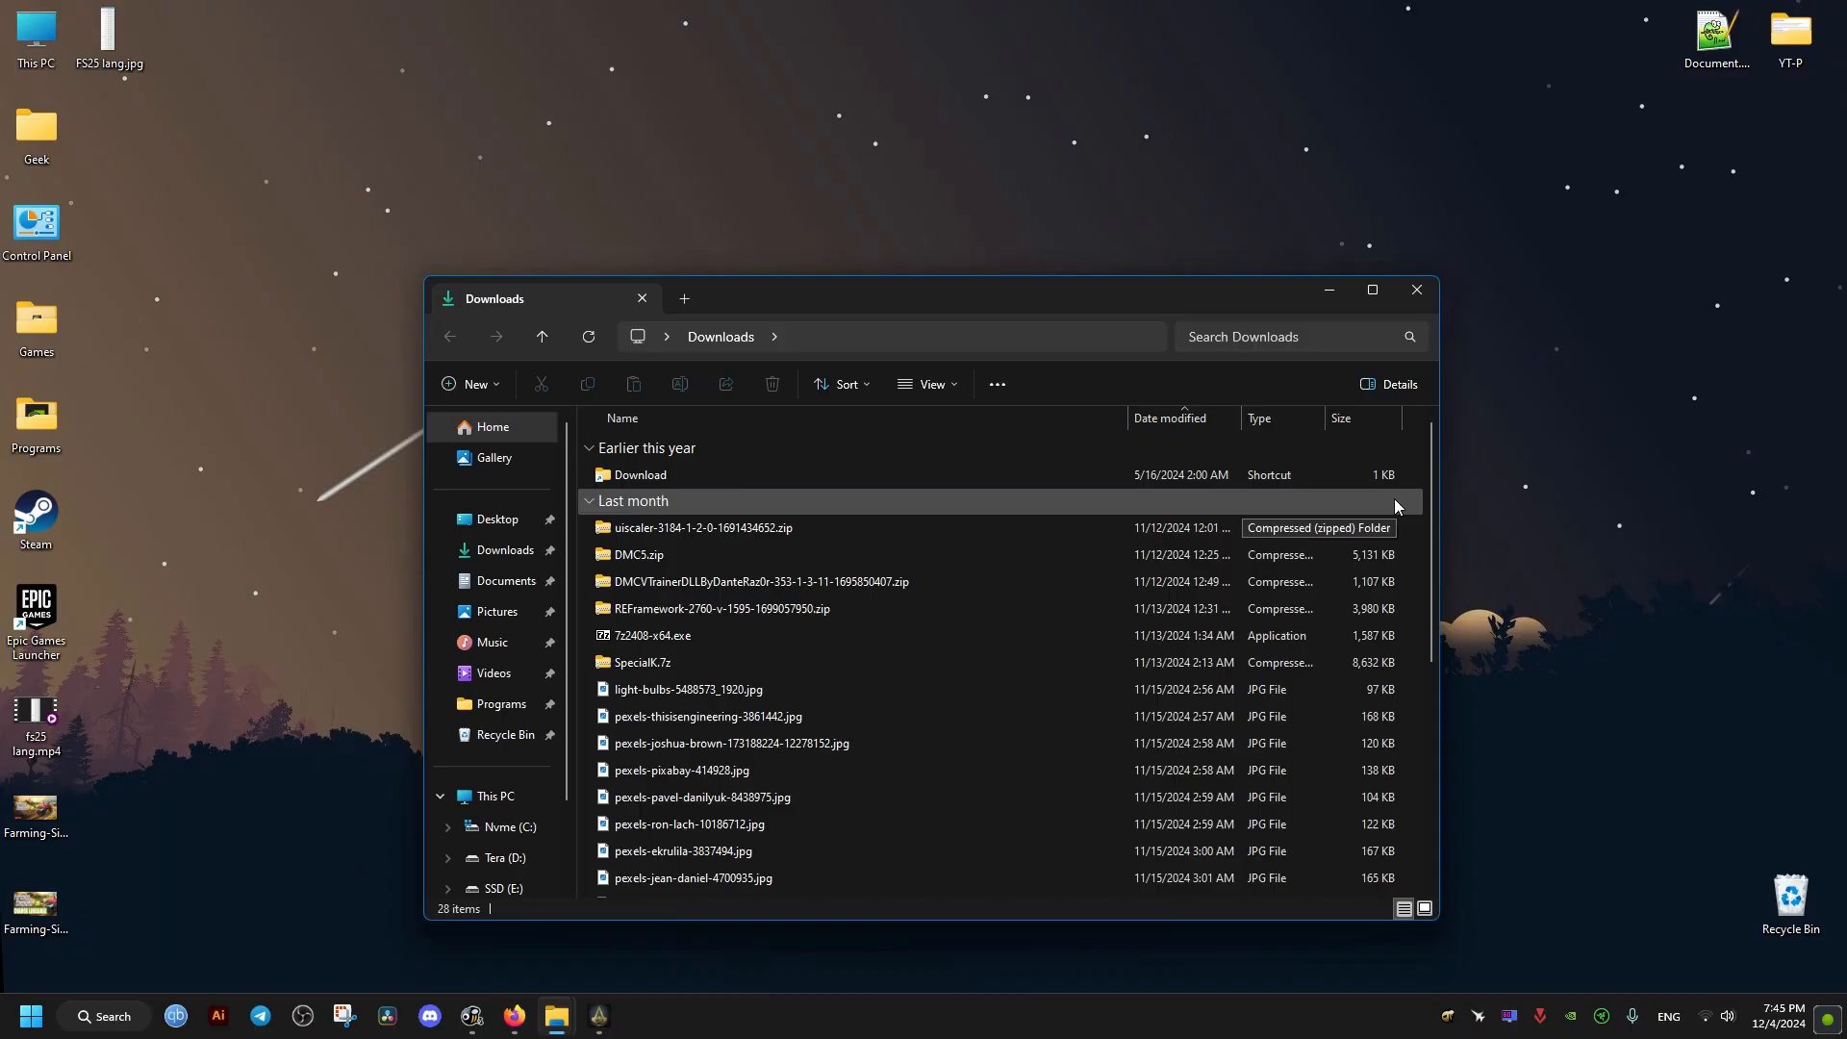
{"action": "scroll", "scroll_direction": "down", "scroll_amount": 3}
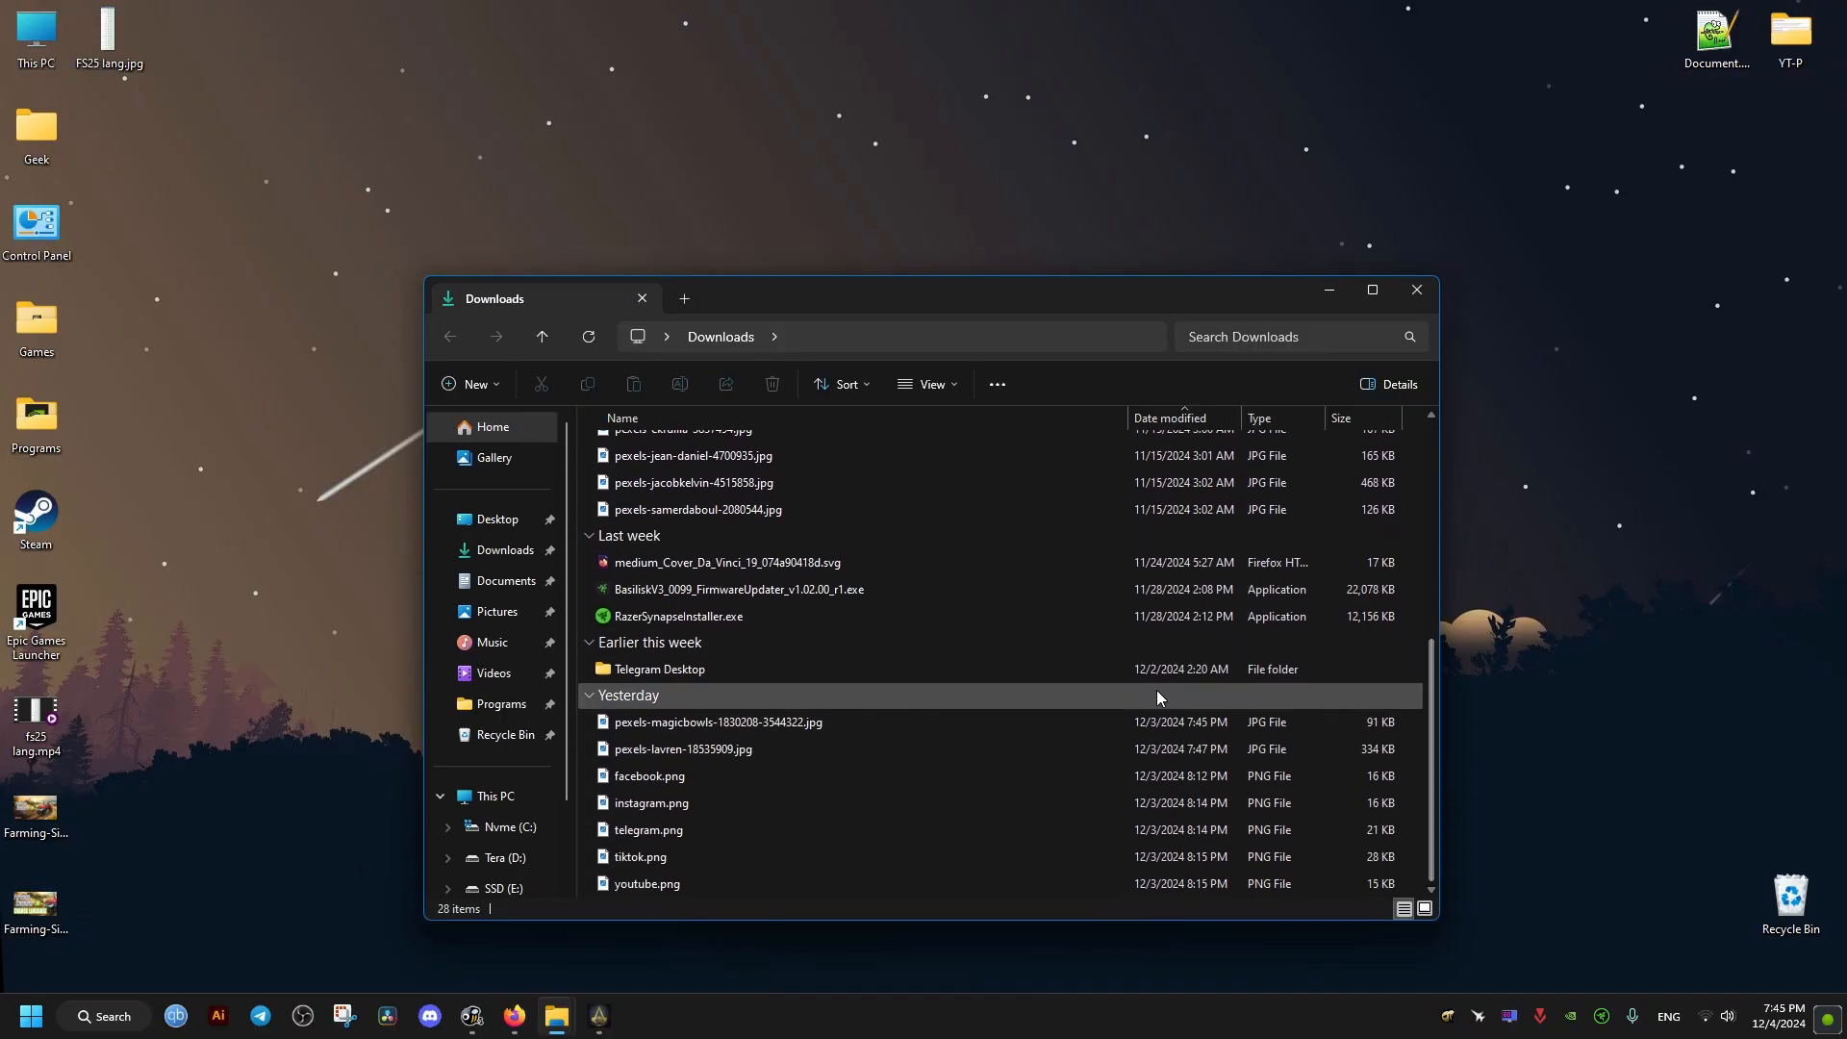
{"action": "left_click", "coordinate": [736, 589]}
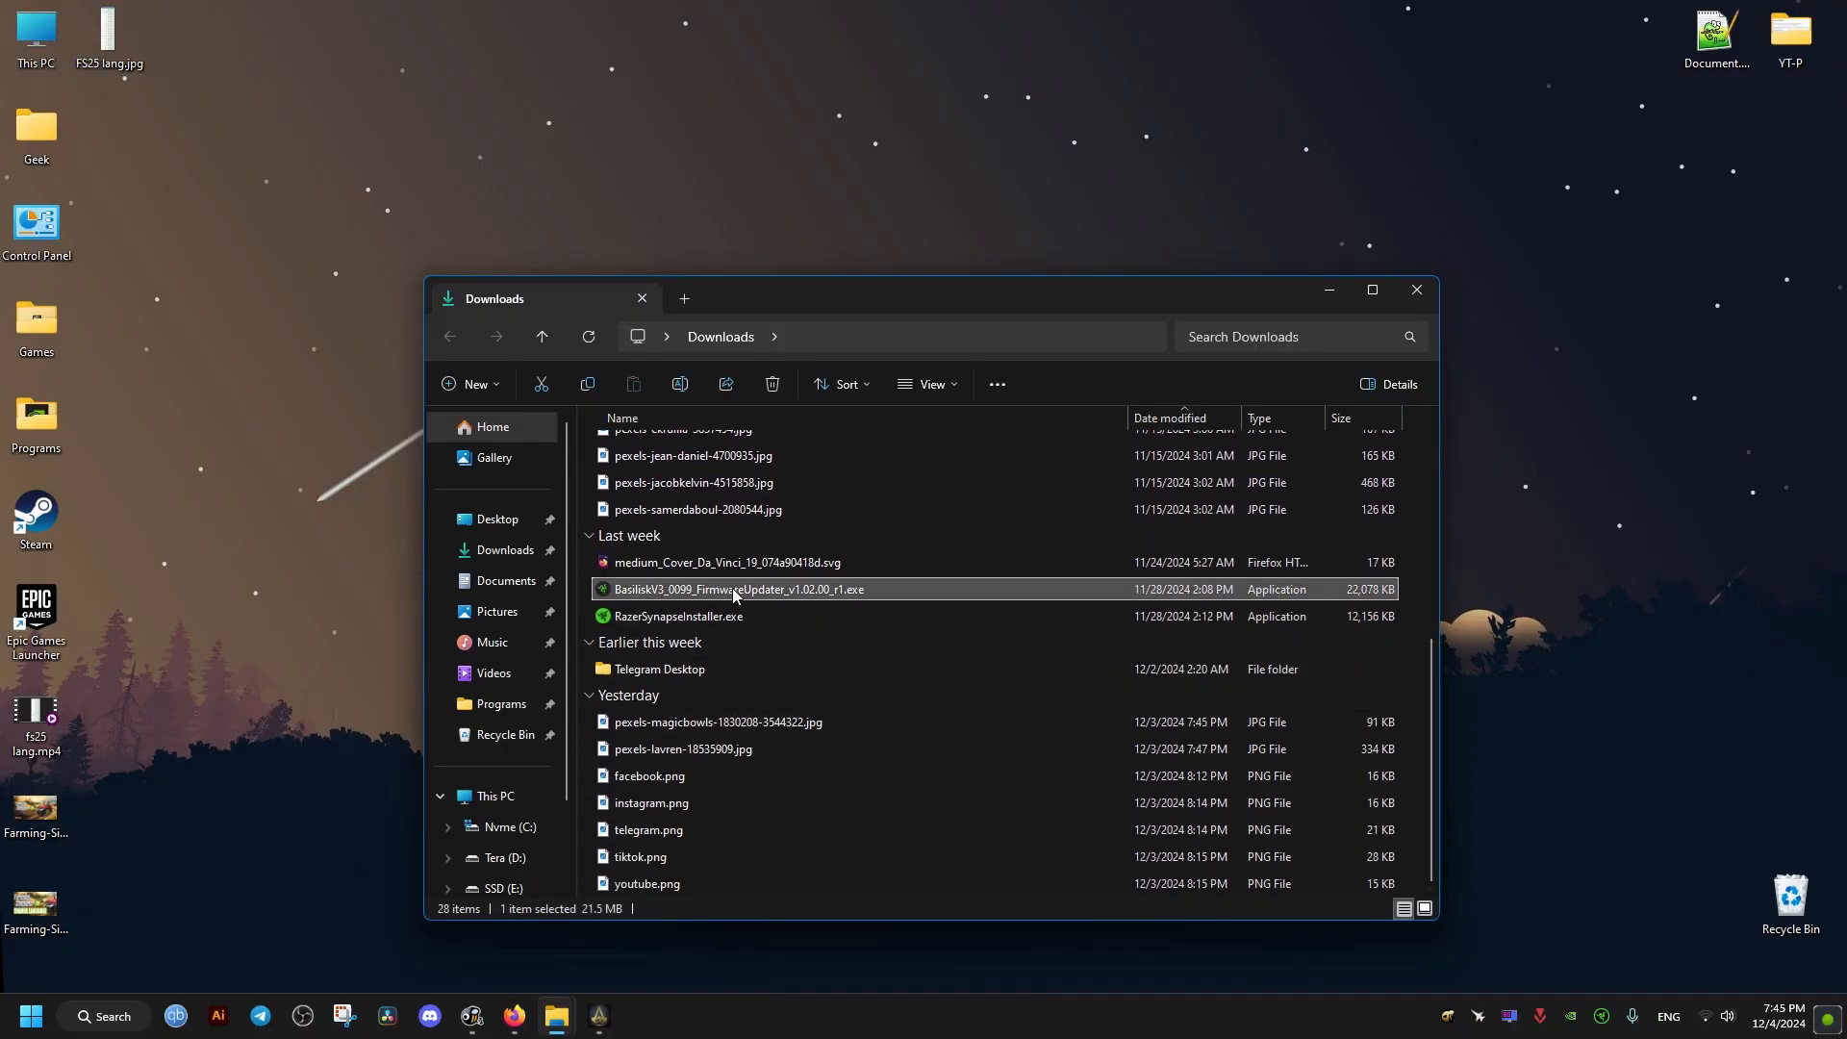
{"action": "double_click", "coordinate": [733, 589]}
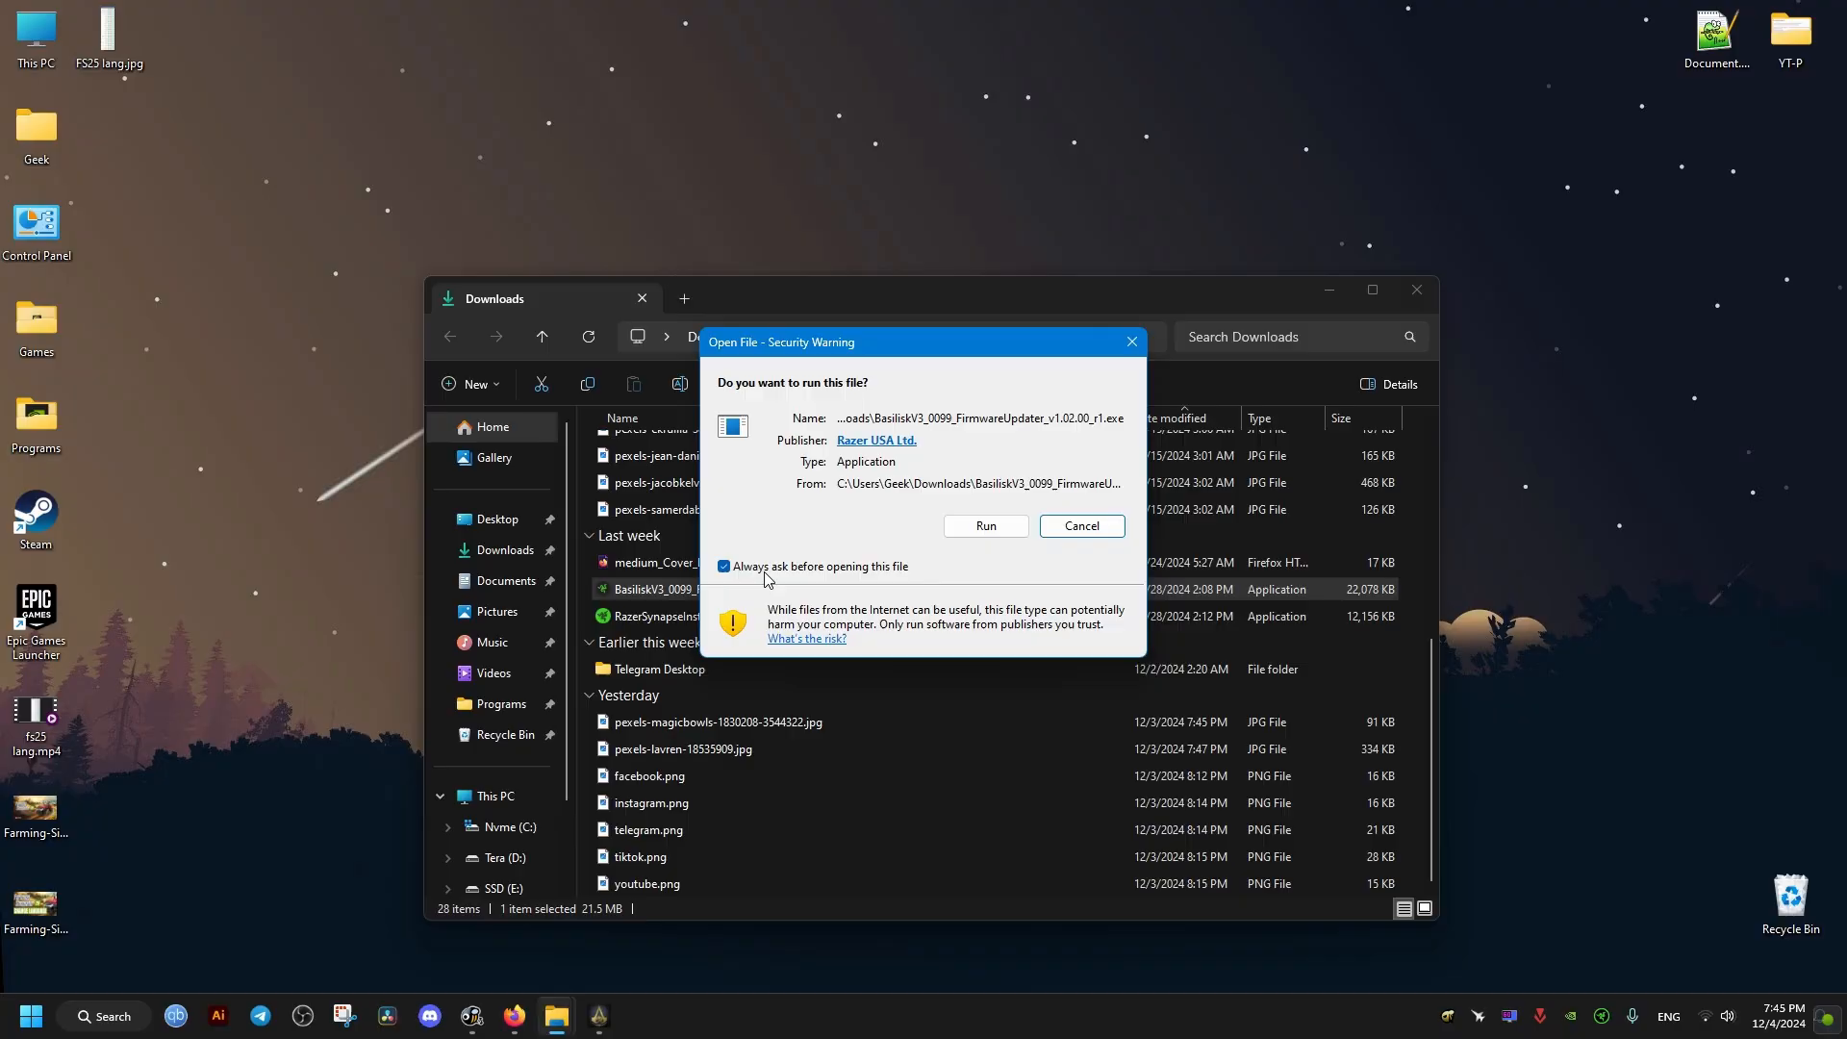
{"action": "left_click", "coordinate": [1080, 525]}
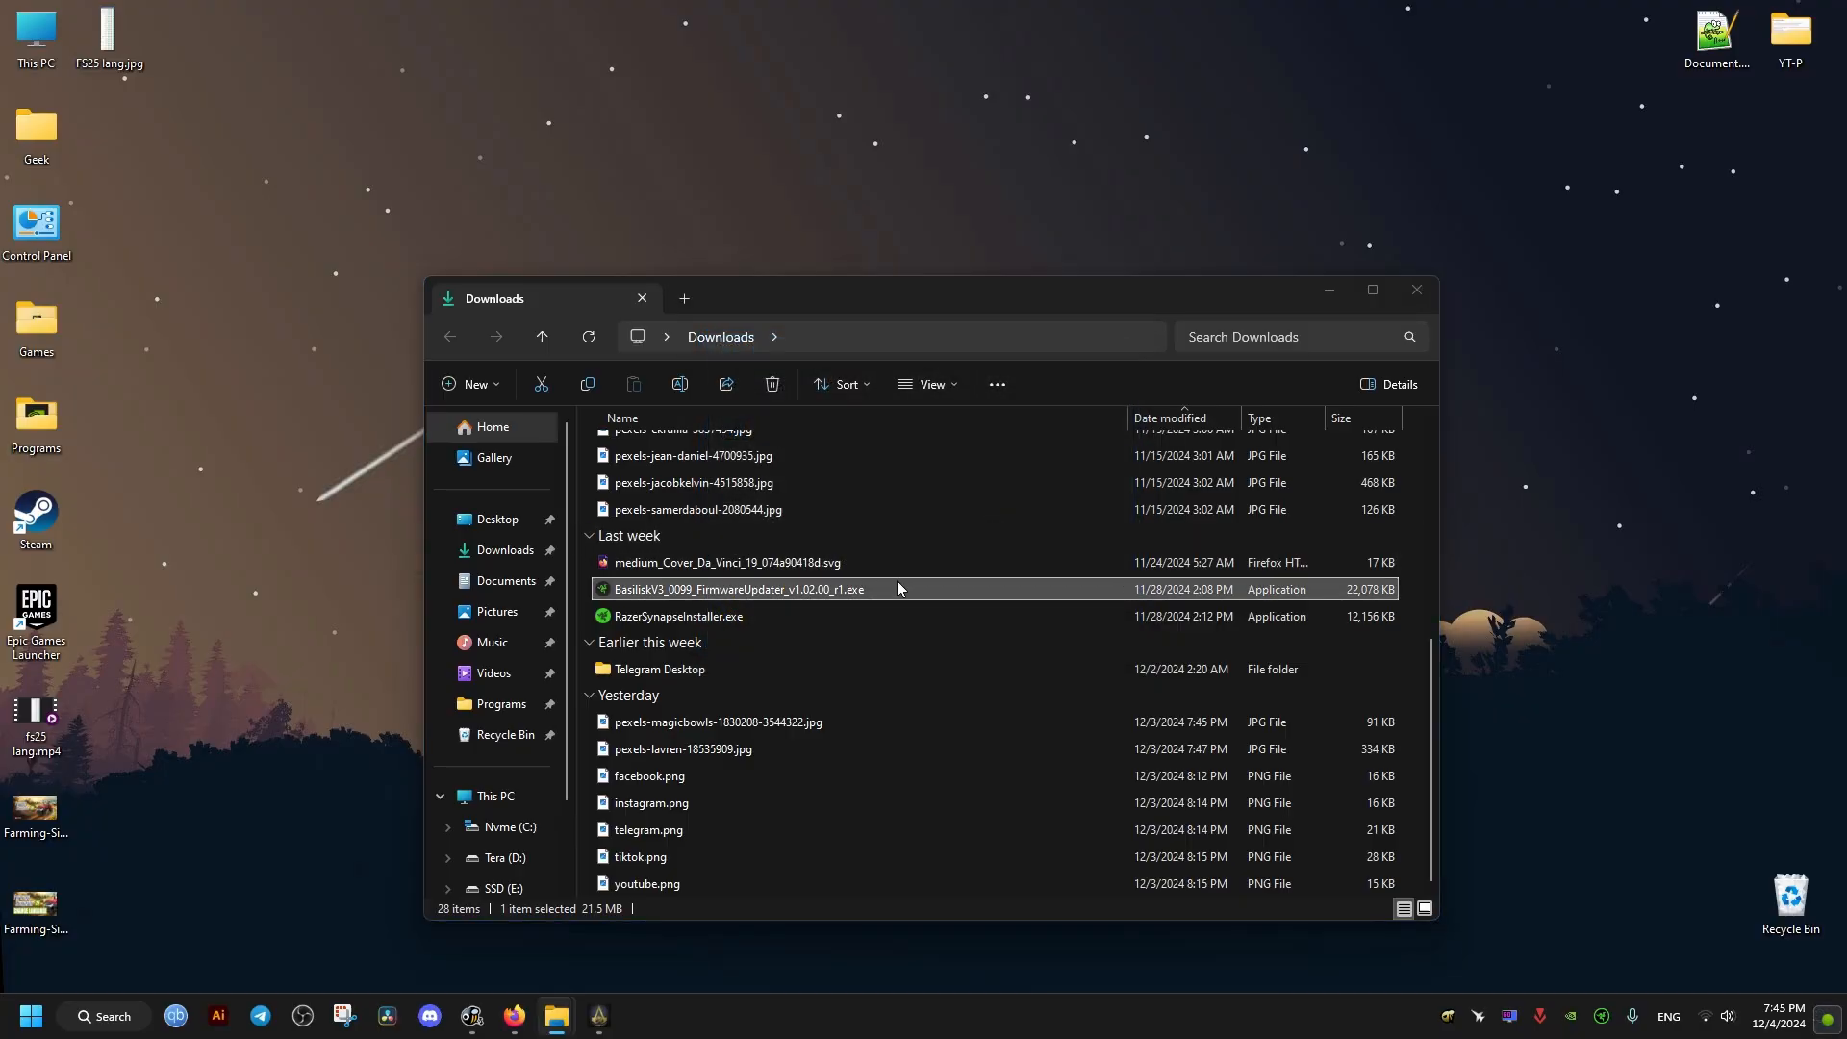
- Close Downloads and view the updater's version check: 1.00.03 installed, 1.02.00 available
{"action": "double_click", "coordinate": [734, 589]}
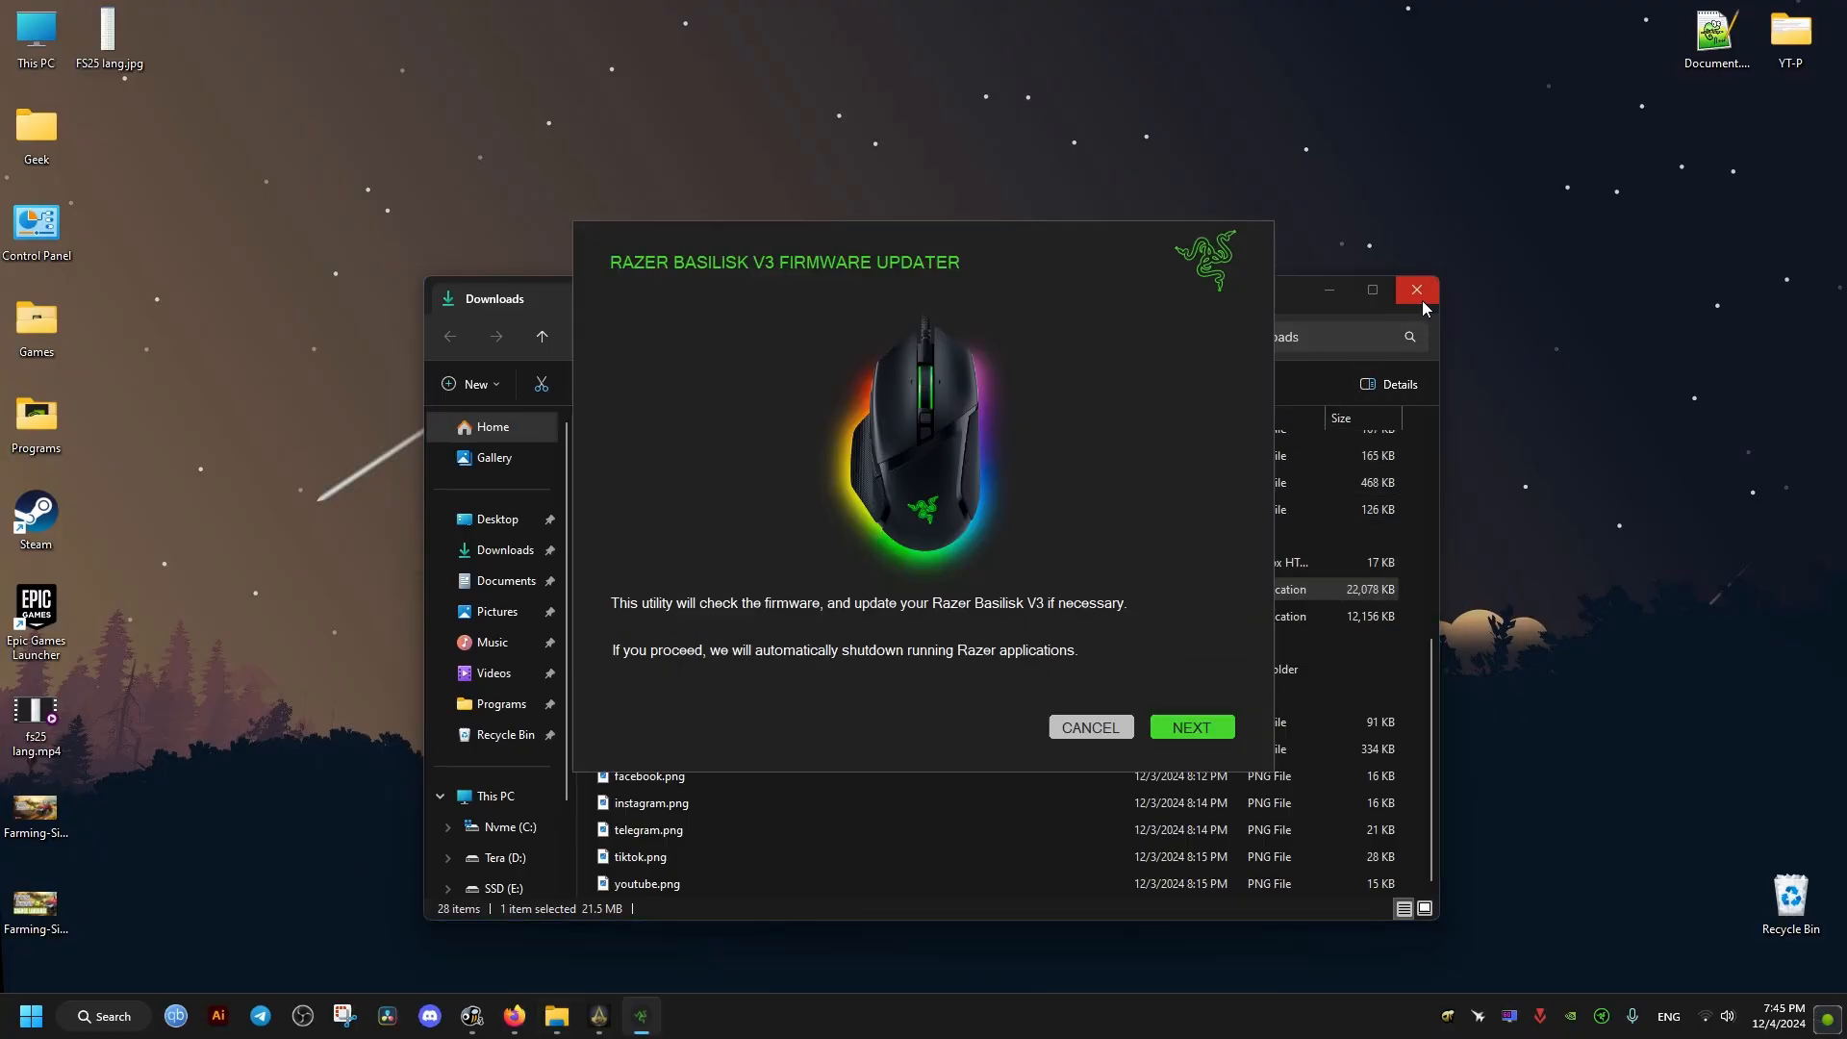
{"action": "left_click", "coordinate": [1415, 289]}
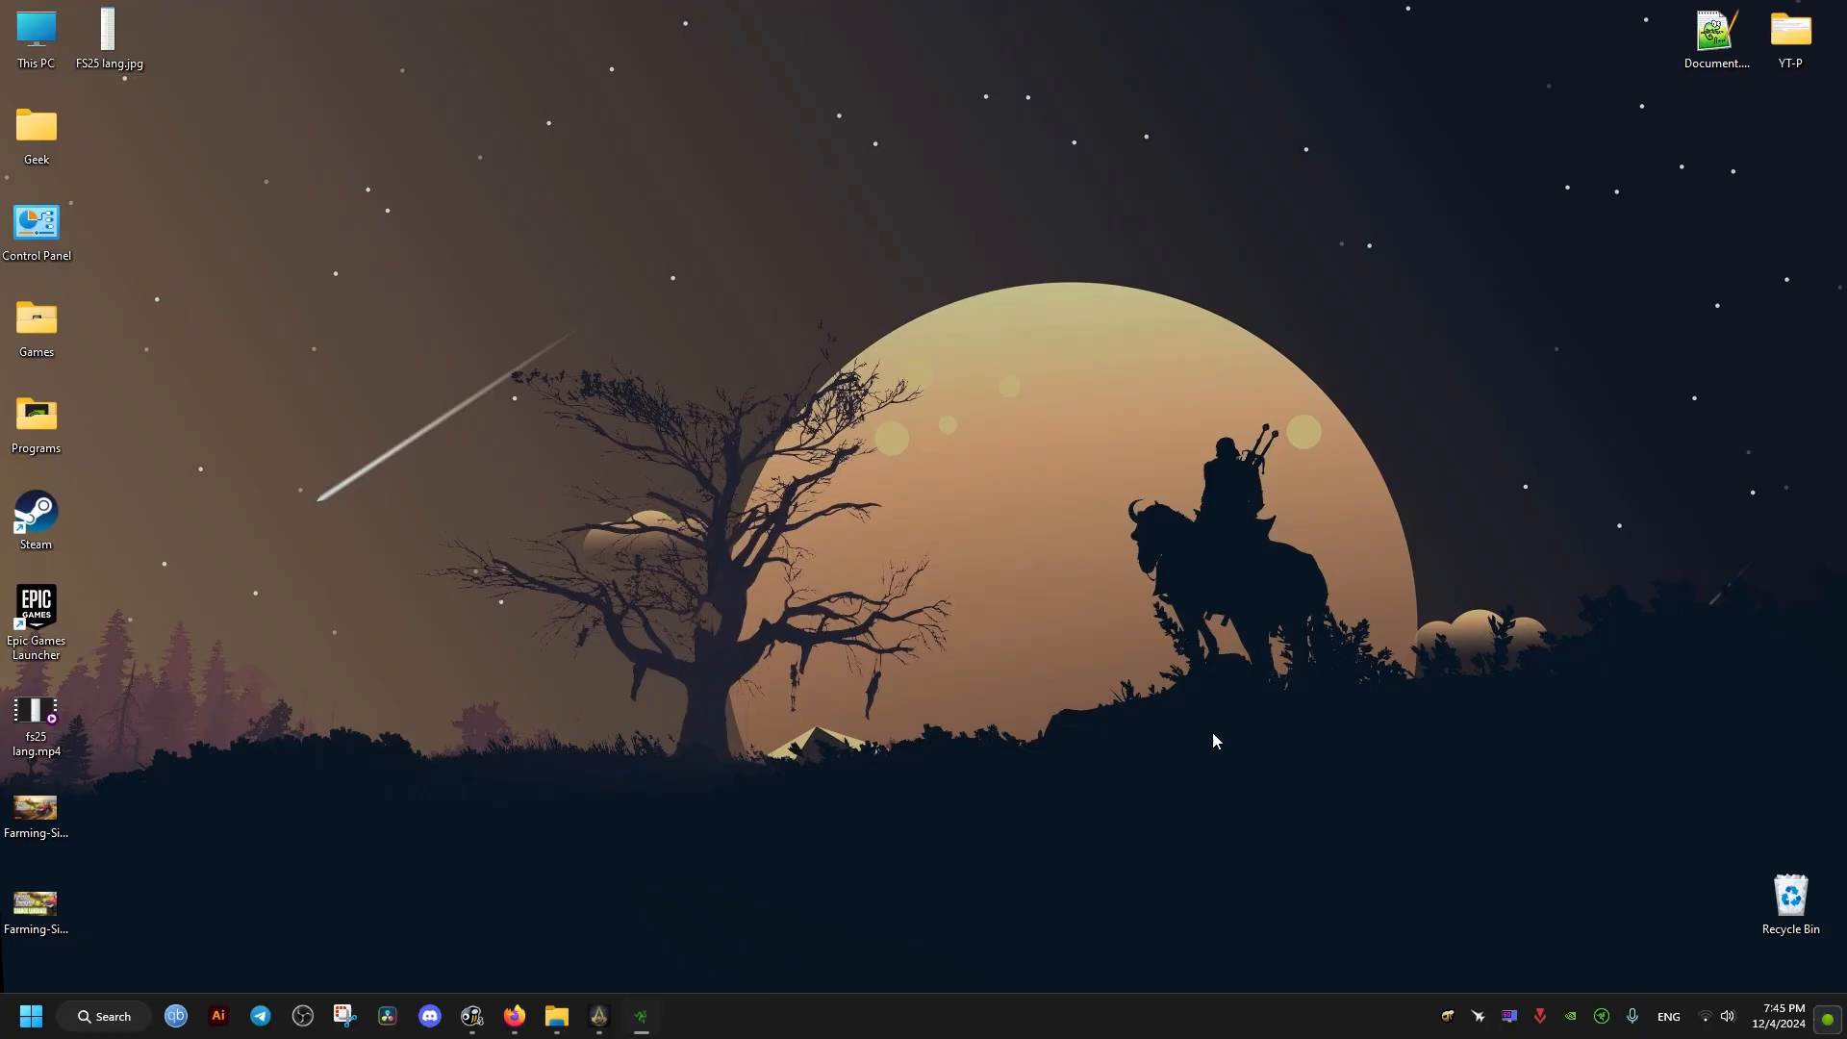
{"action": "left_click", "coordinate": [641, 1016]}
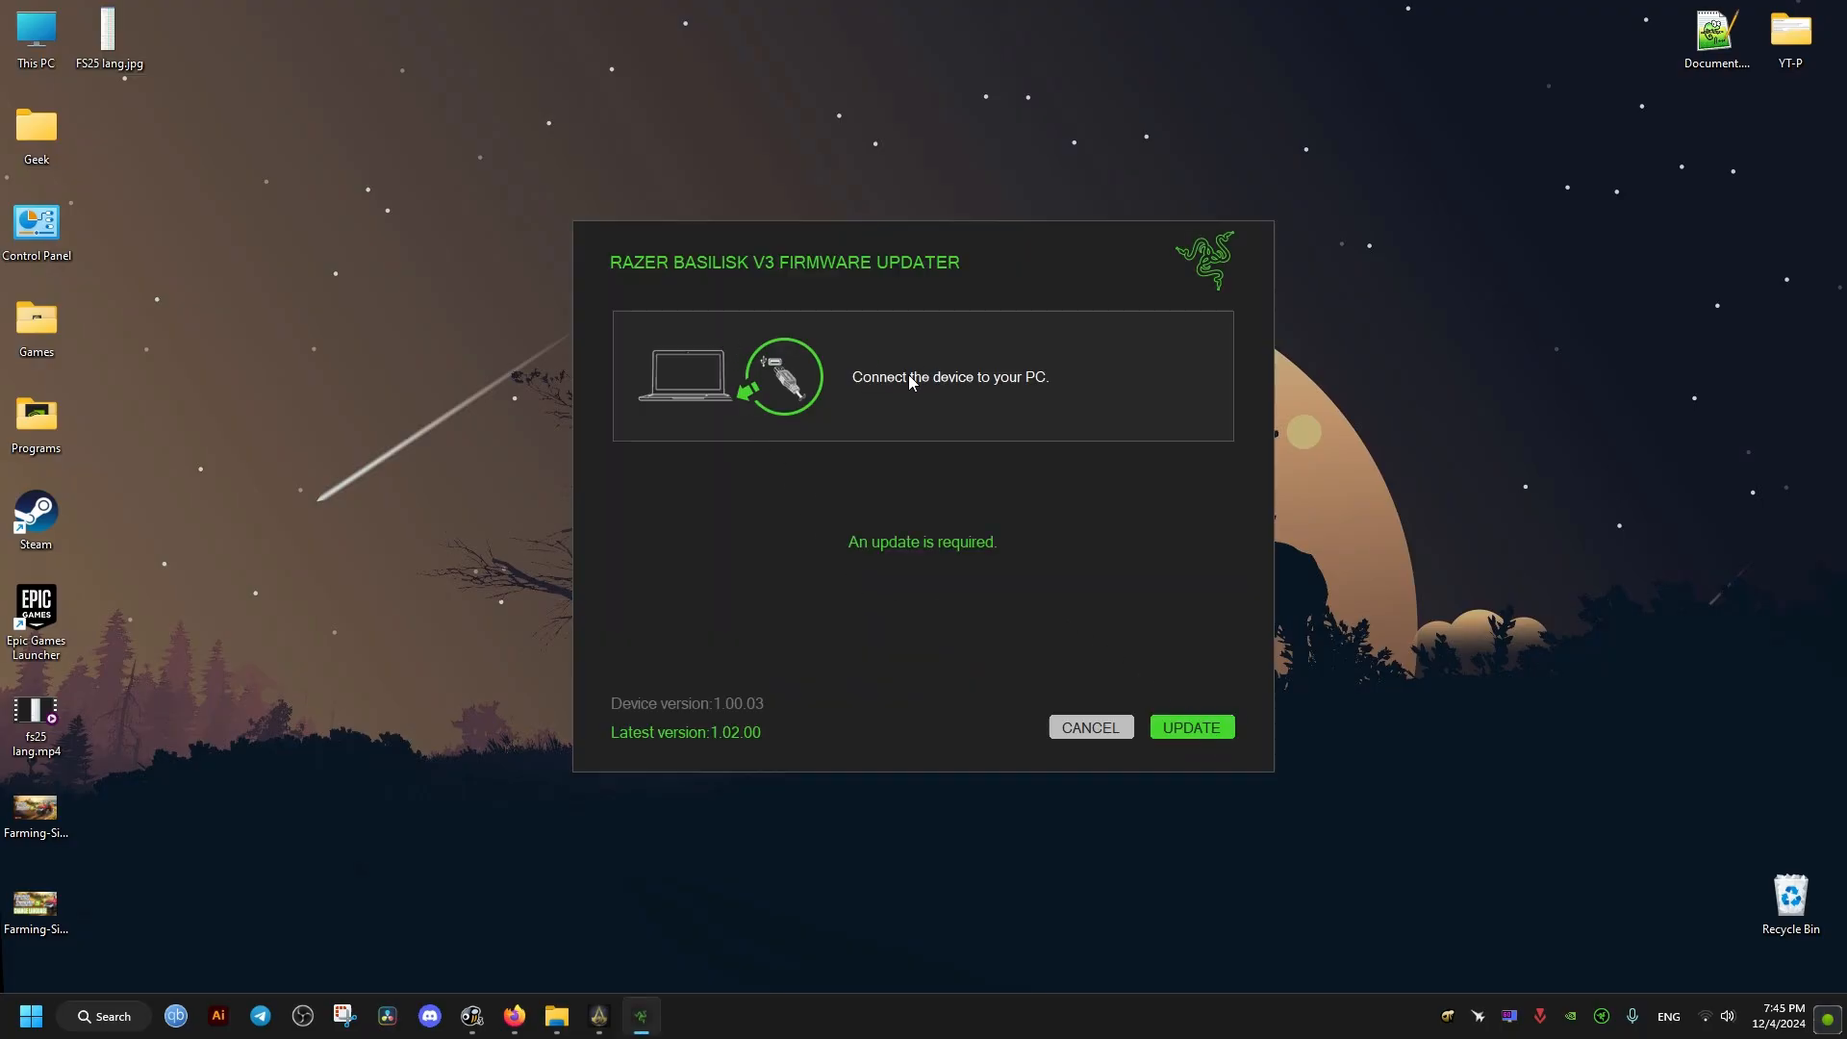
{"action": "mouse_move", "coordinate": [979, 560]}
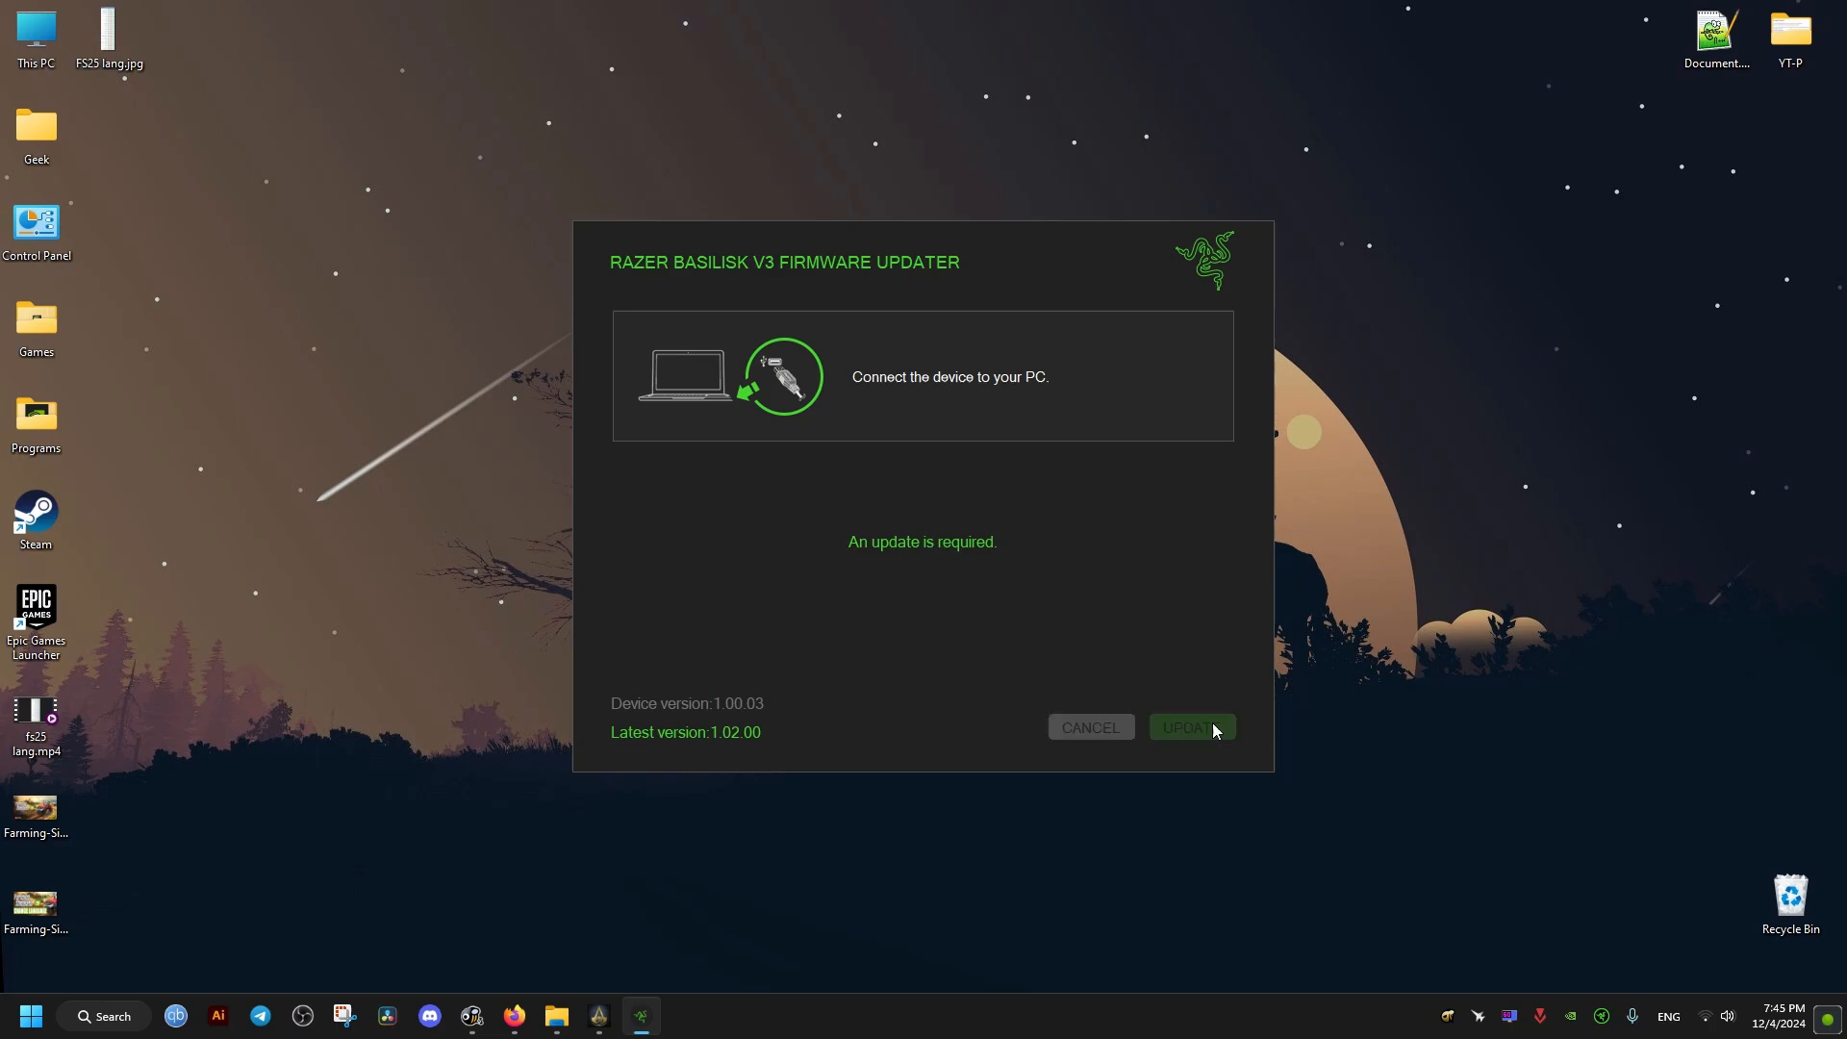
- Install firmware 1.02.00 and close the updater at the Congratulations screen
{"action": "left_click", "coordinate": [1191, 728]}
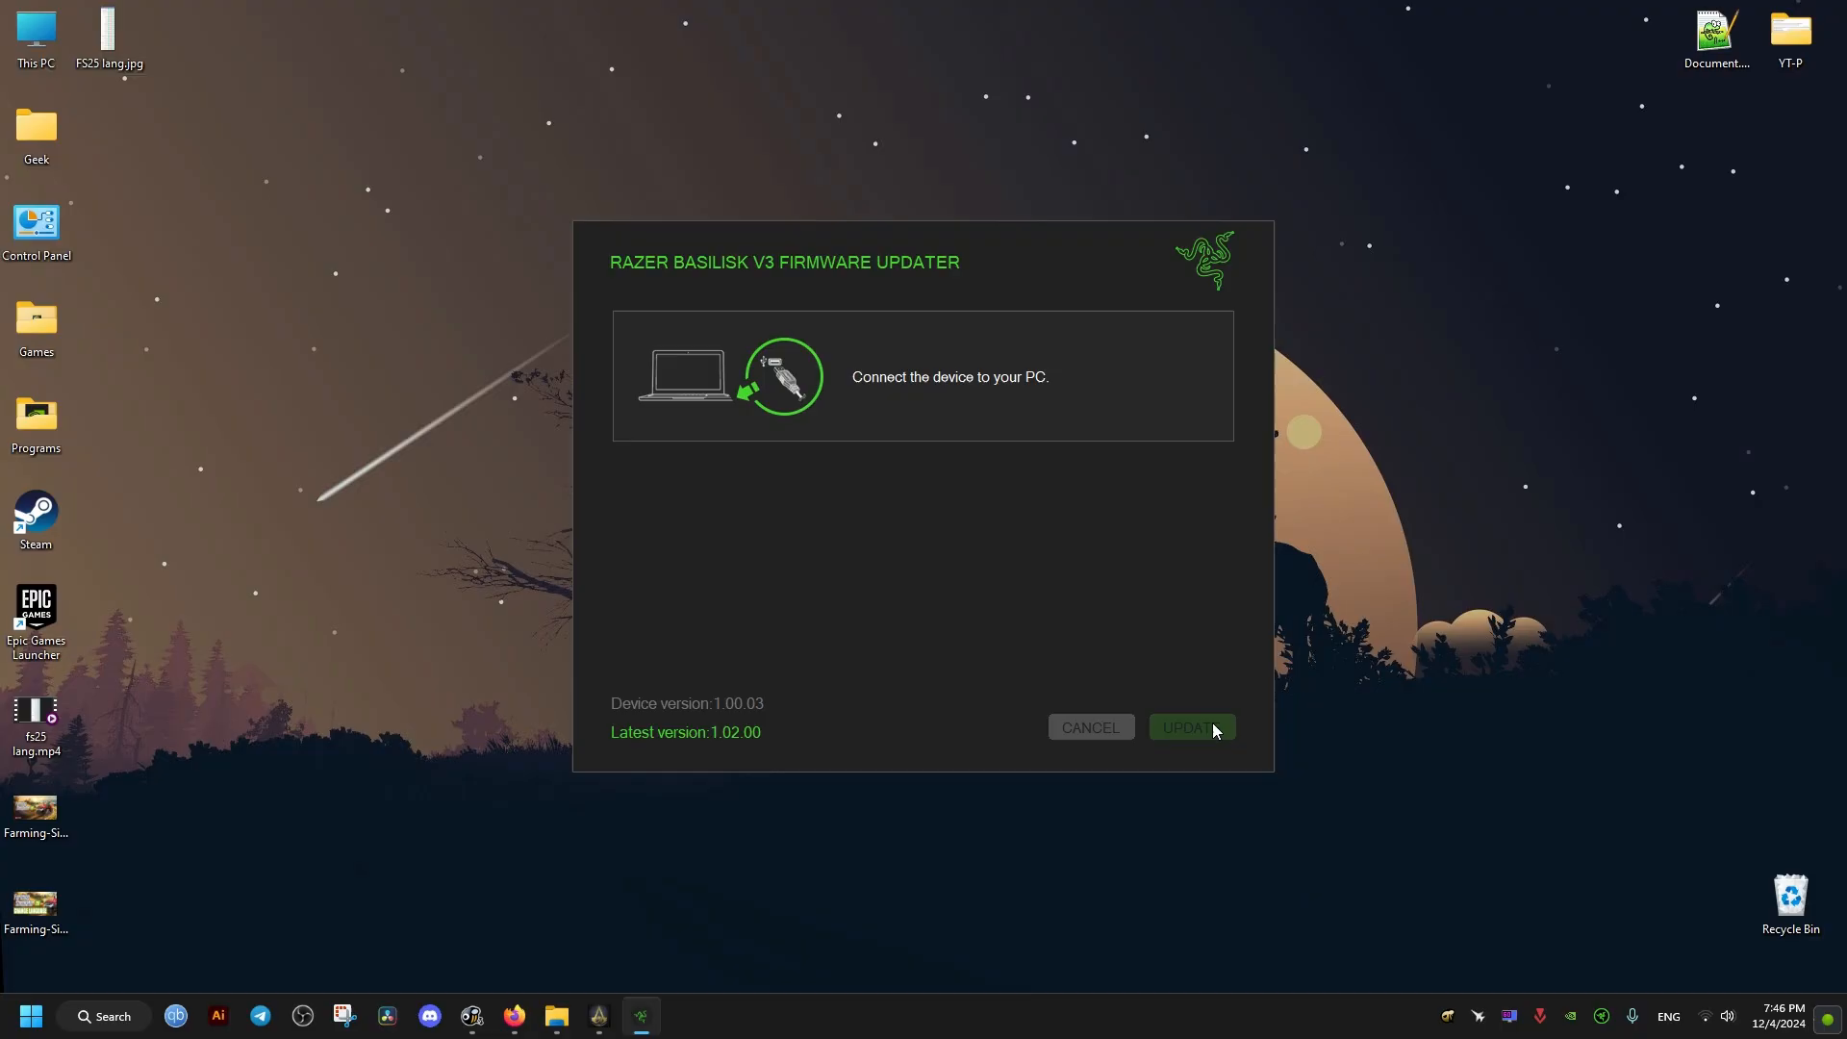
{"action": "left_click", "coordinate": [1191, 727]}
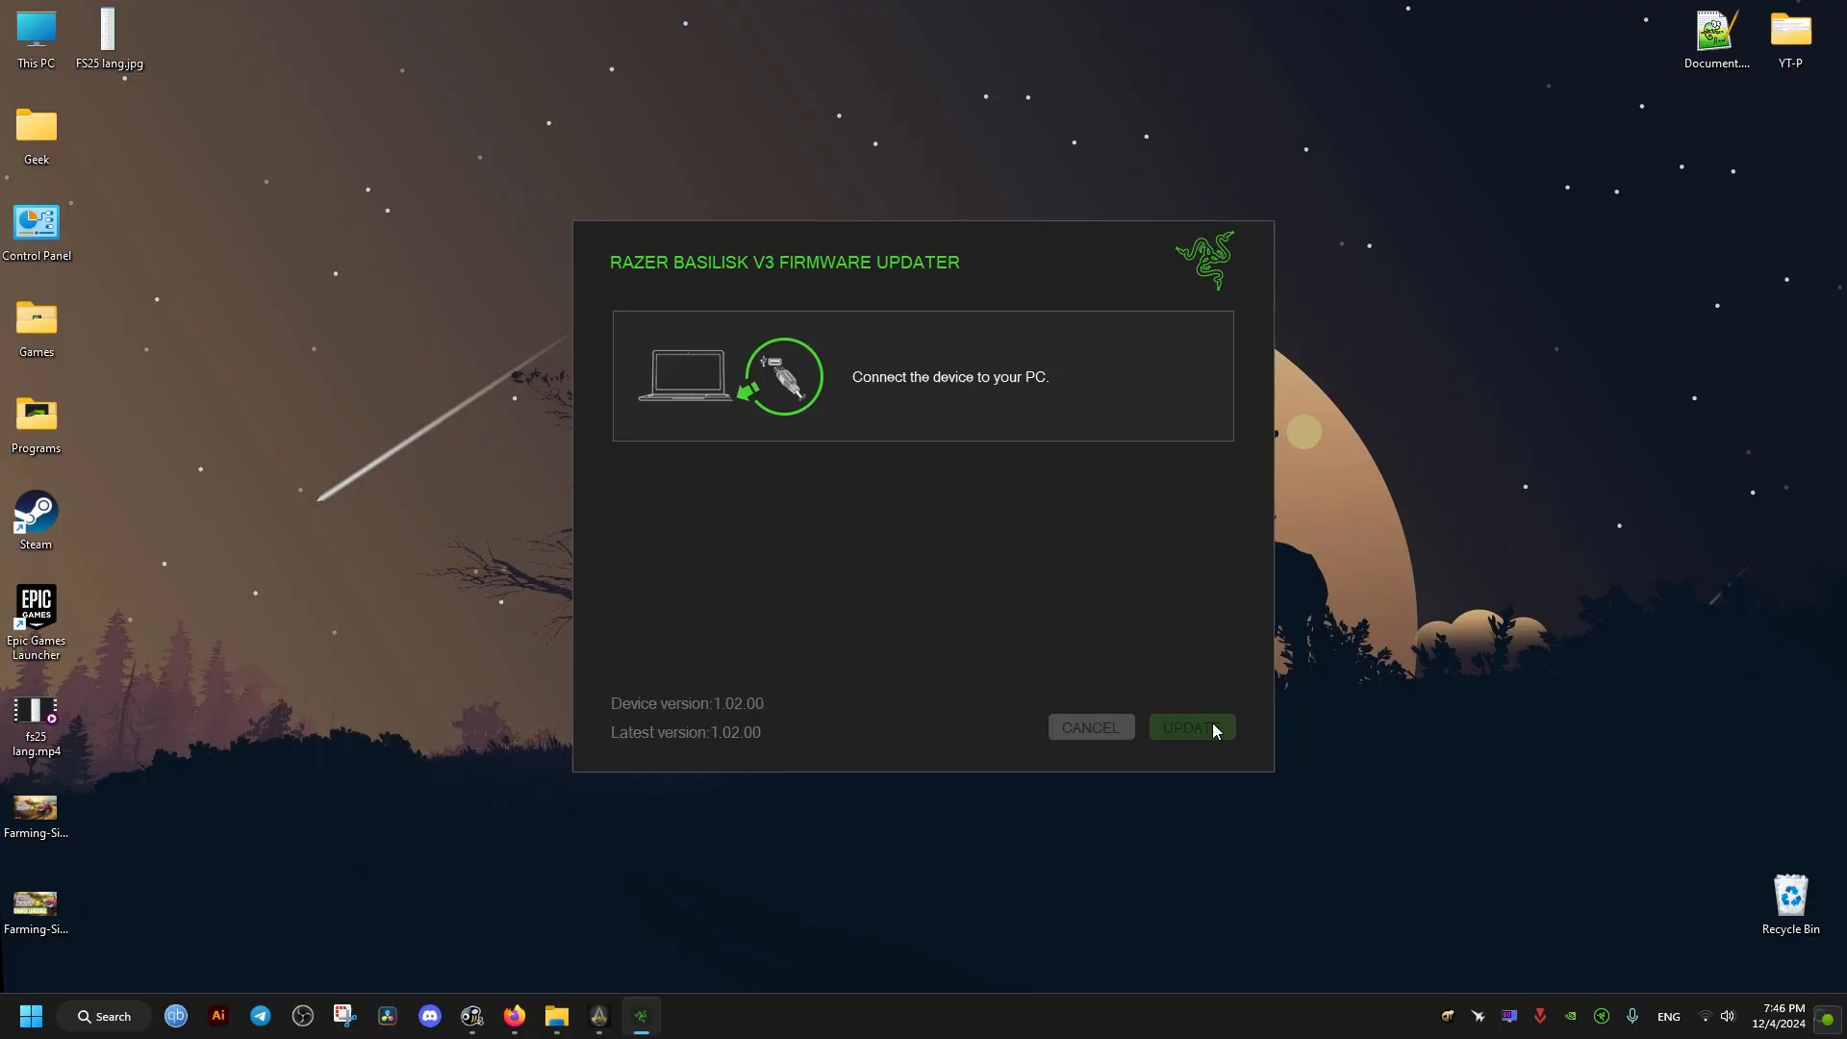
{"action": "left_click", "coordinate": [1190, 728]}
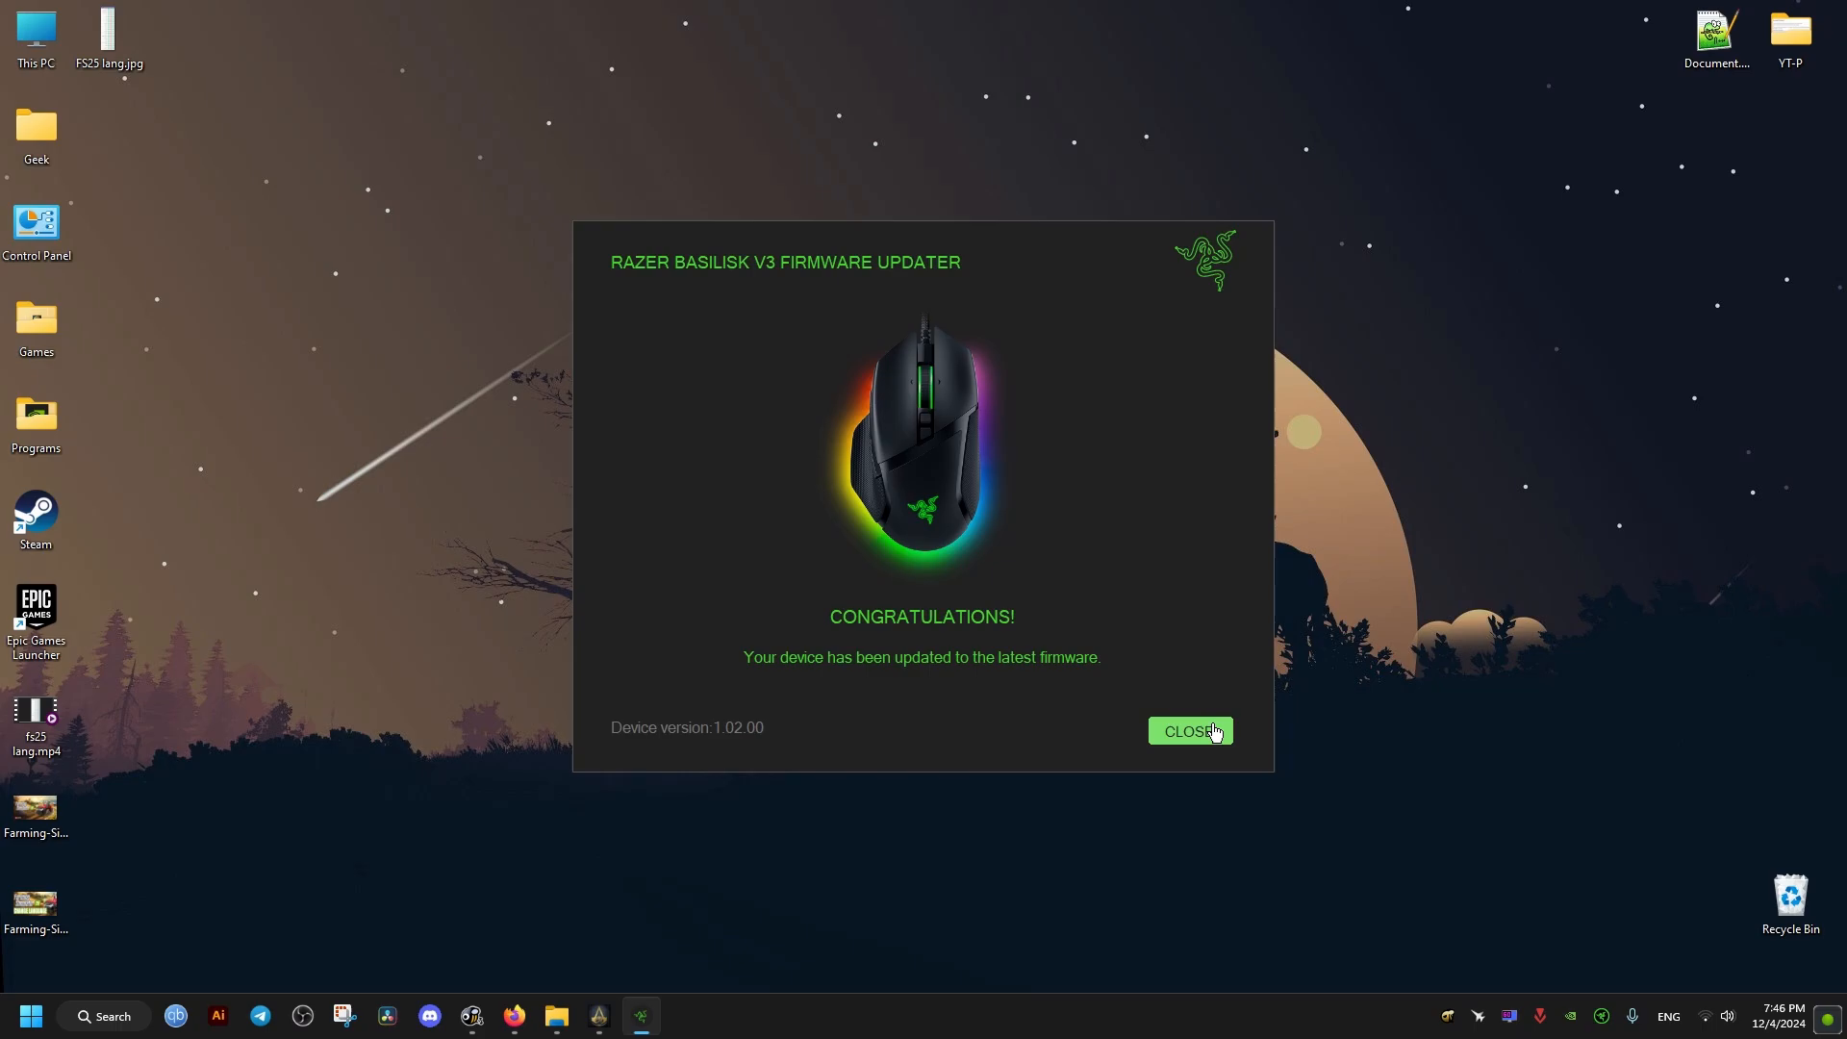
{"action": "left_click", "coordinate": [1189, 730]}
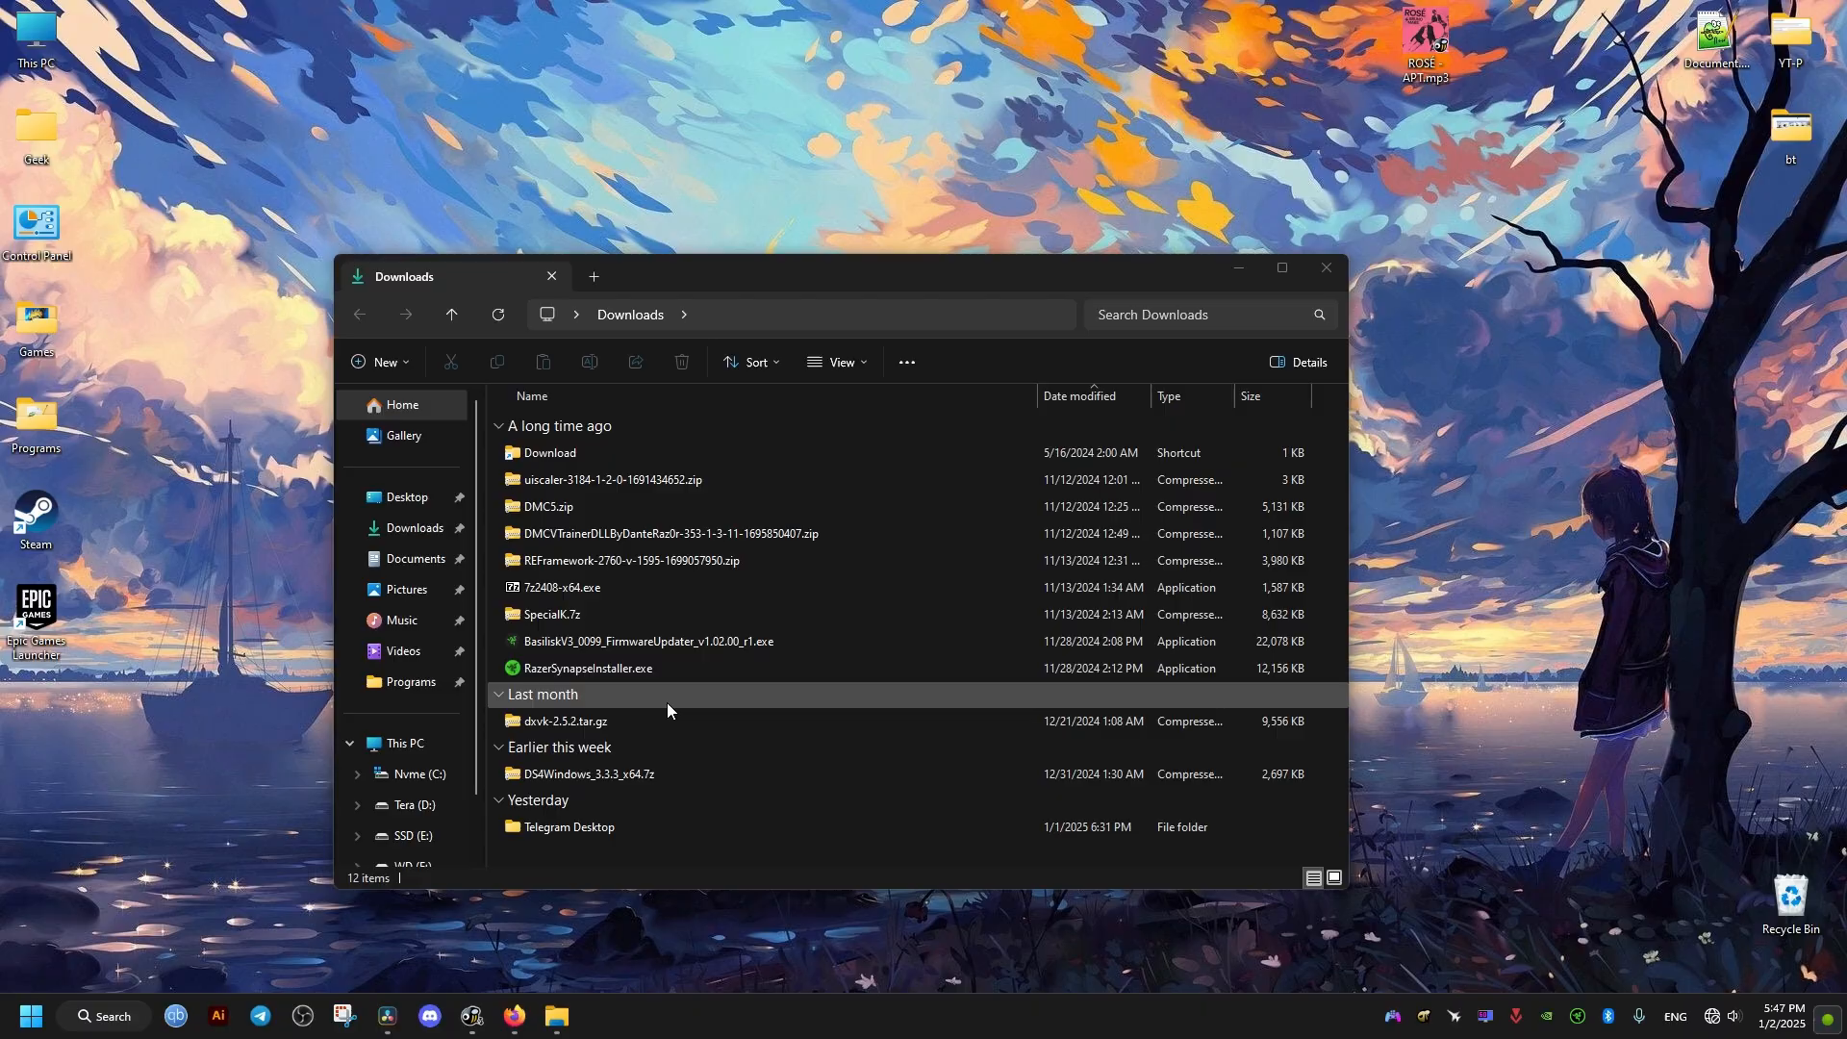
- Rerun the updater to confirm version 1.02.00 is installed with no update required
{"action": "left_click", "coordinate": [584, 667]}
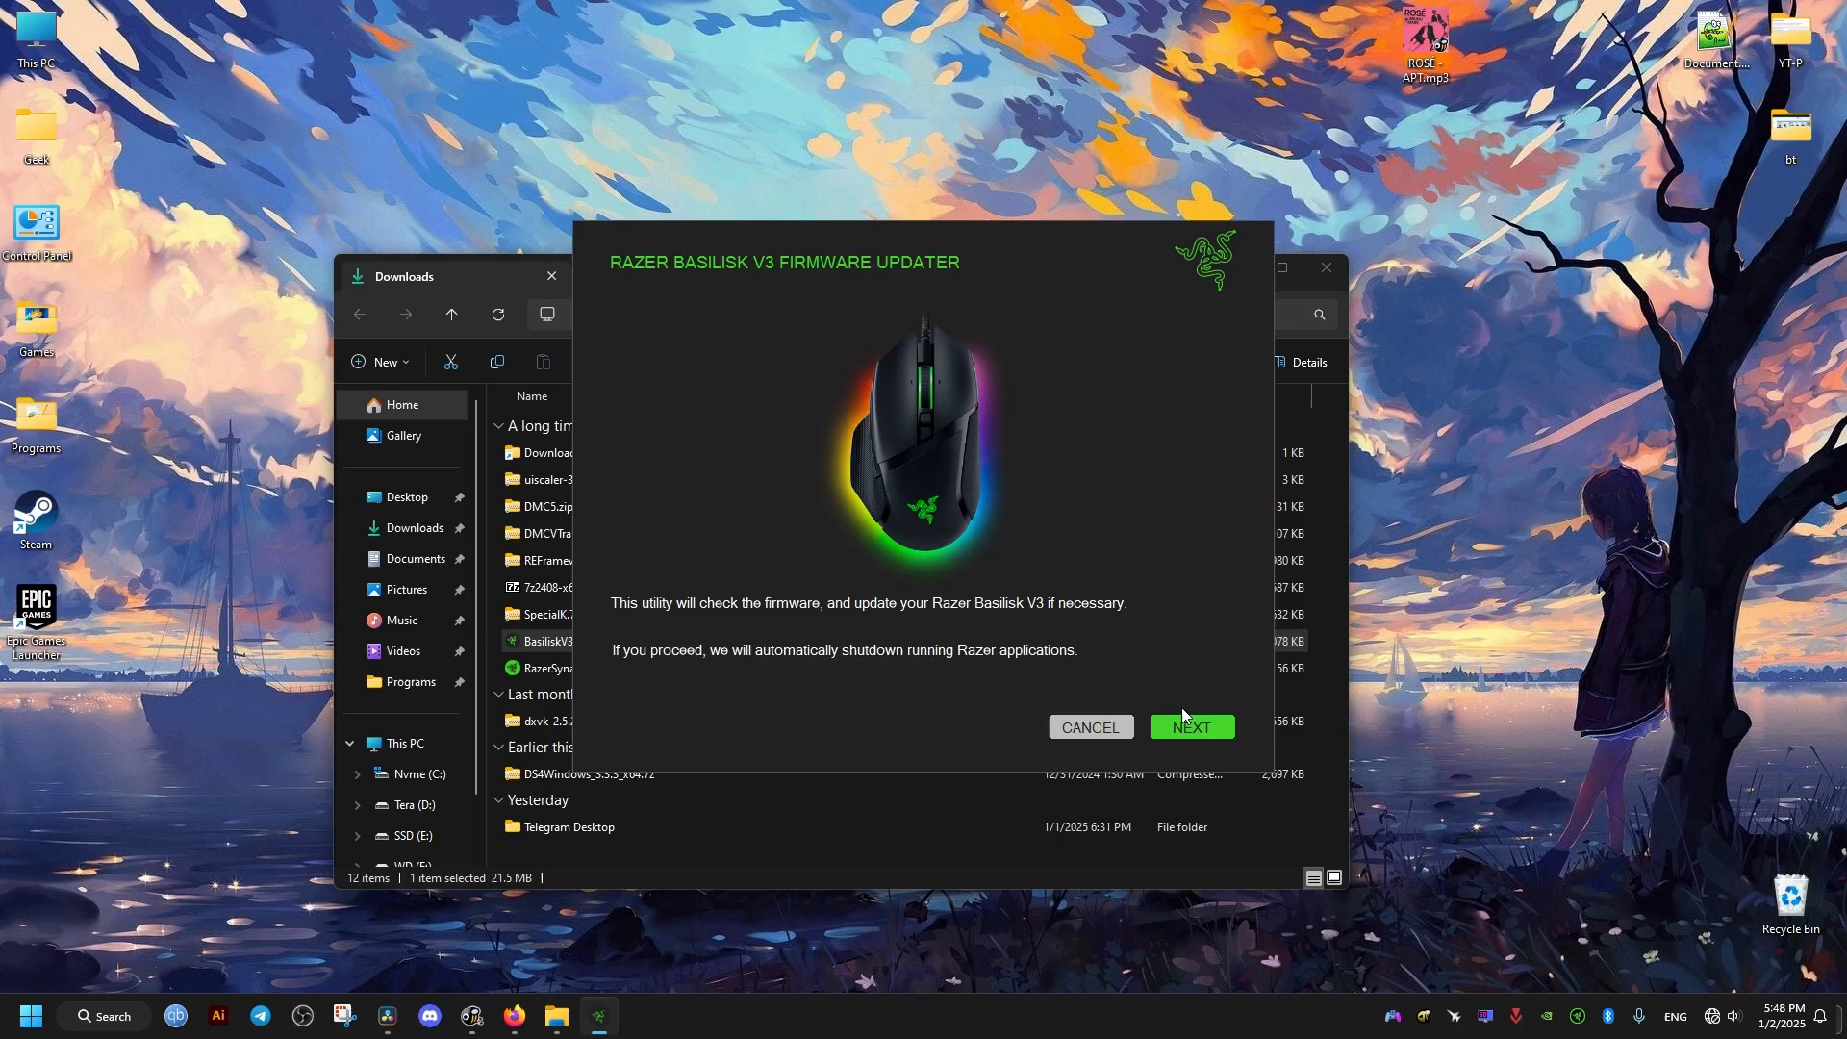
{"action": "left_click", "coordinate": [1190, 727]}
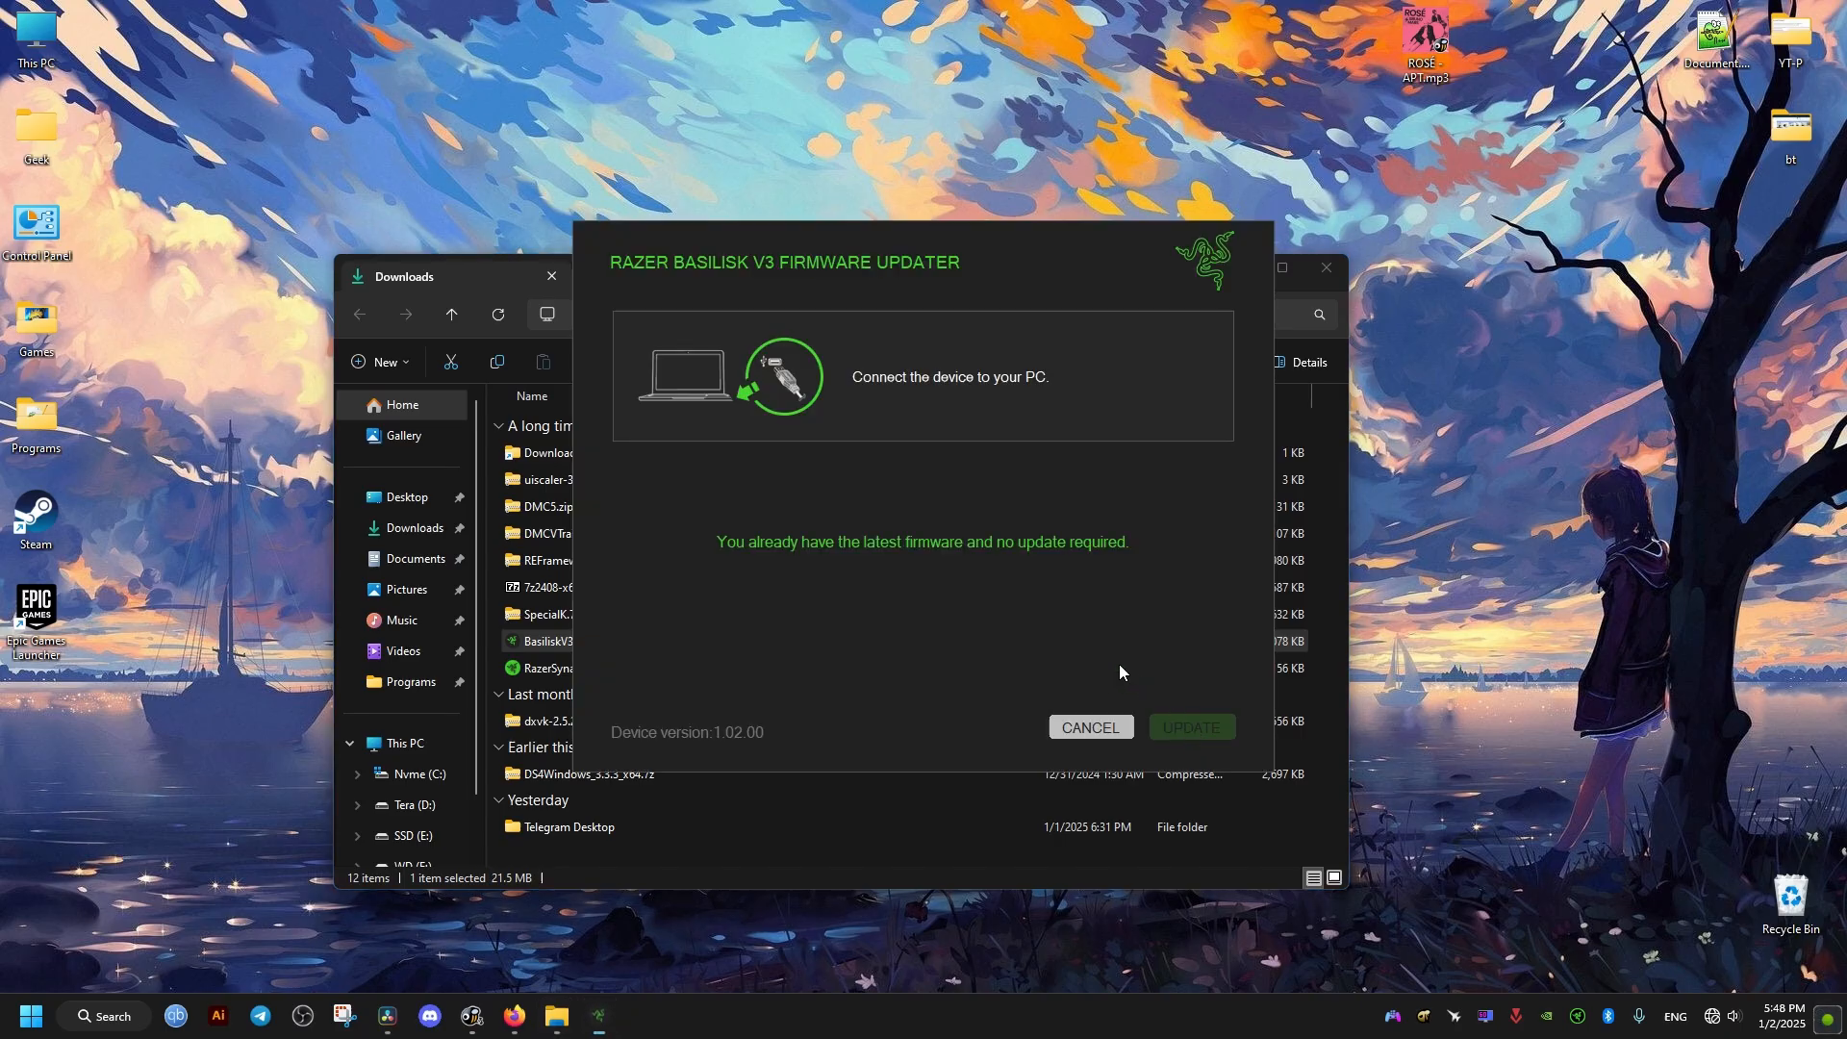